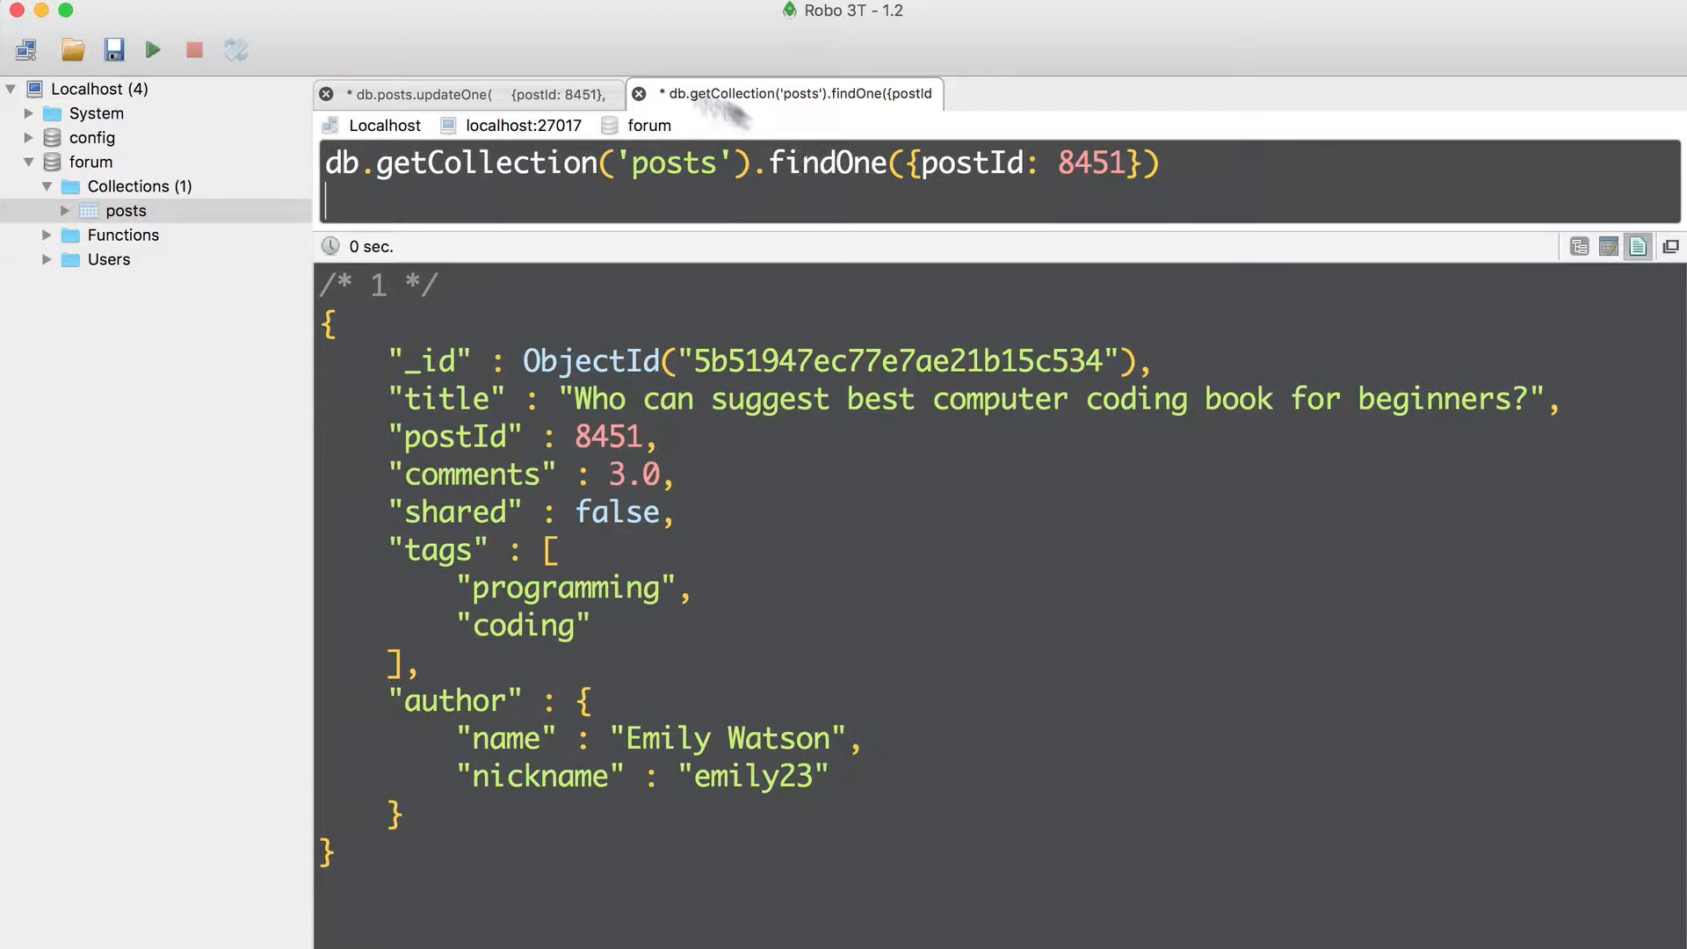
# Insert a test post with postId NumberInt(1111) into the posts collection via insertOne.
pyautogui.moveTo(767, 164); pyautogui.dragTo(1160, 163)
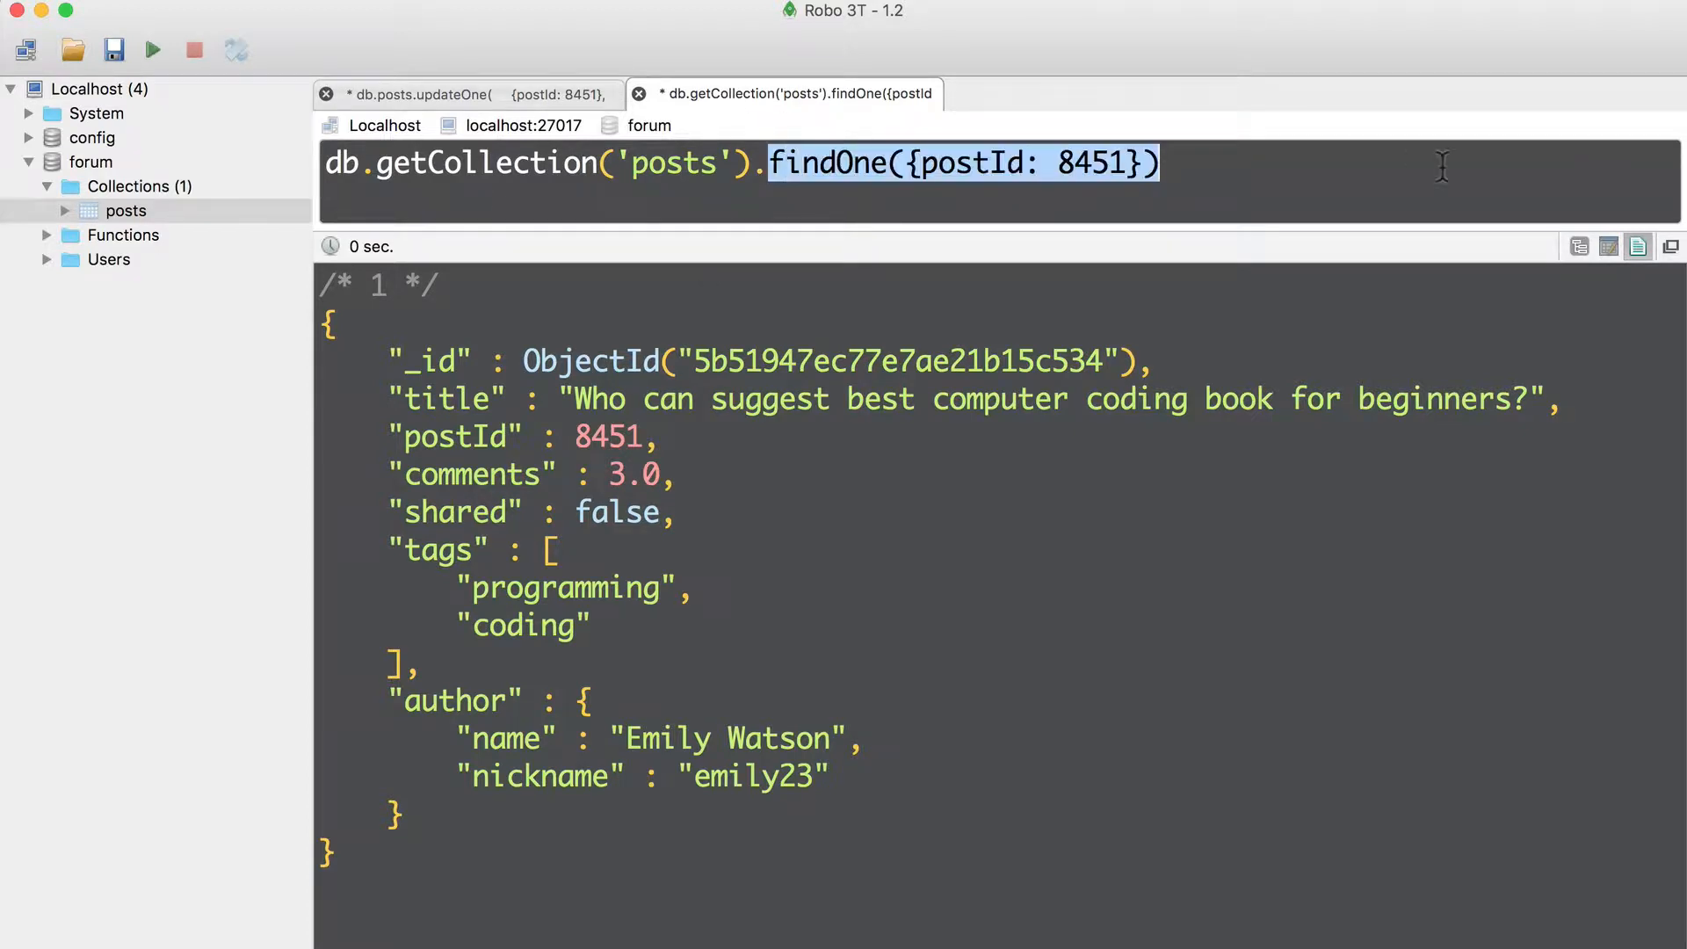
pyautogui.write('i')
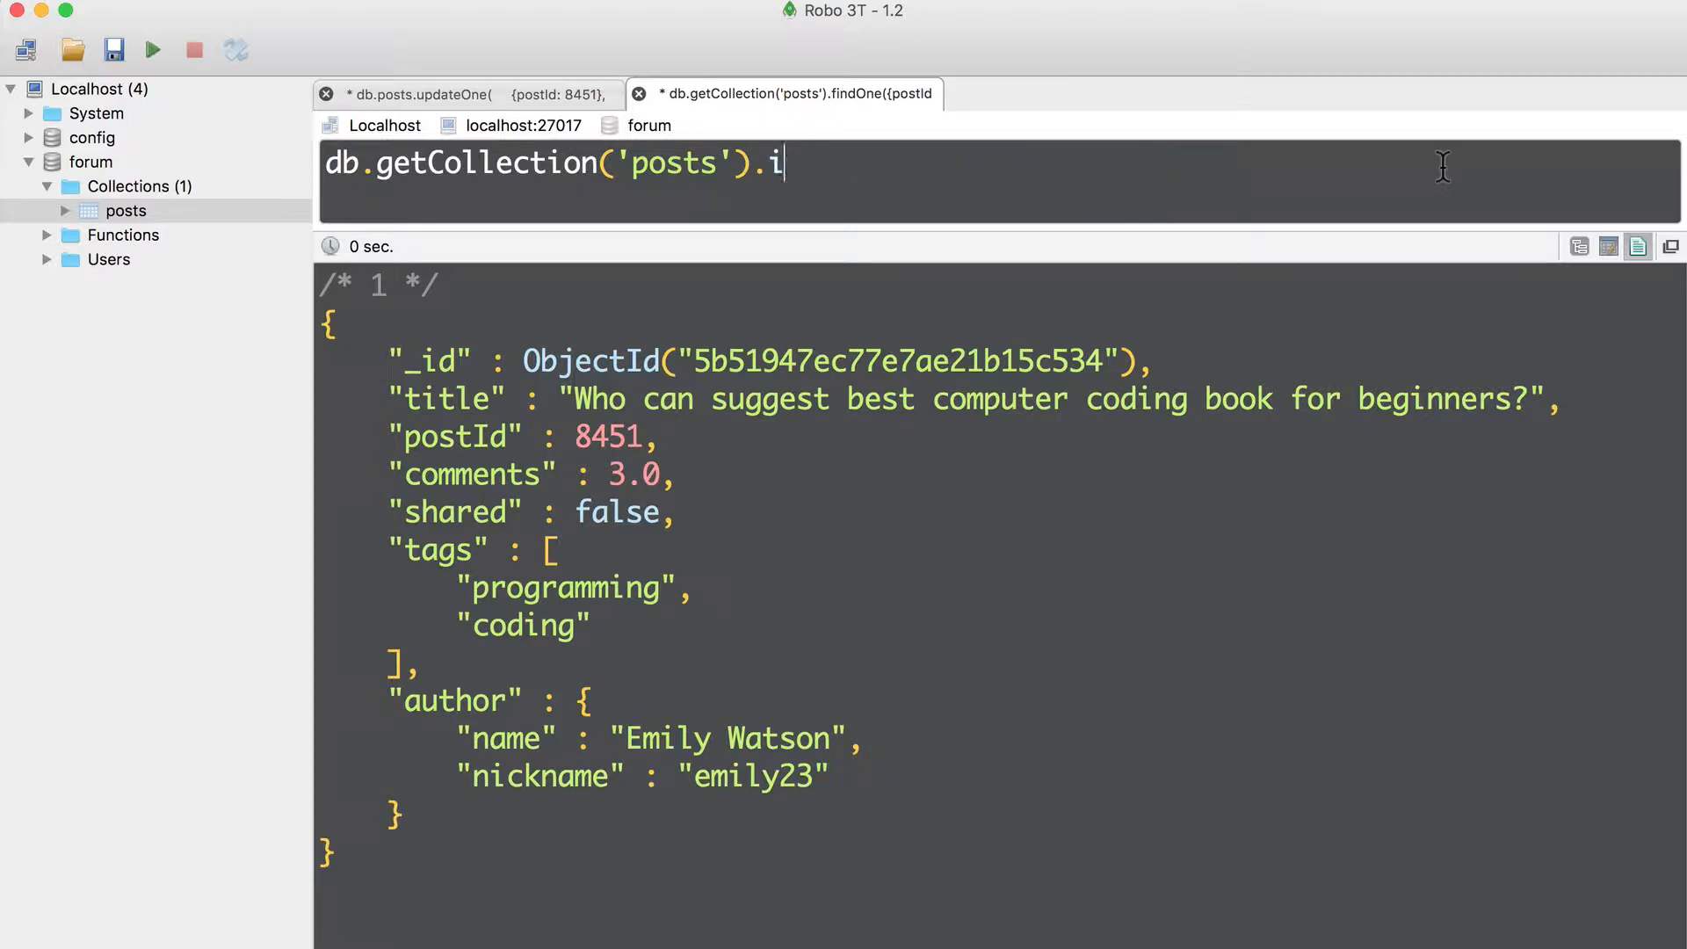
pyautogui.write('nsertOne')
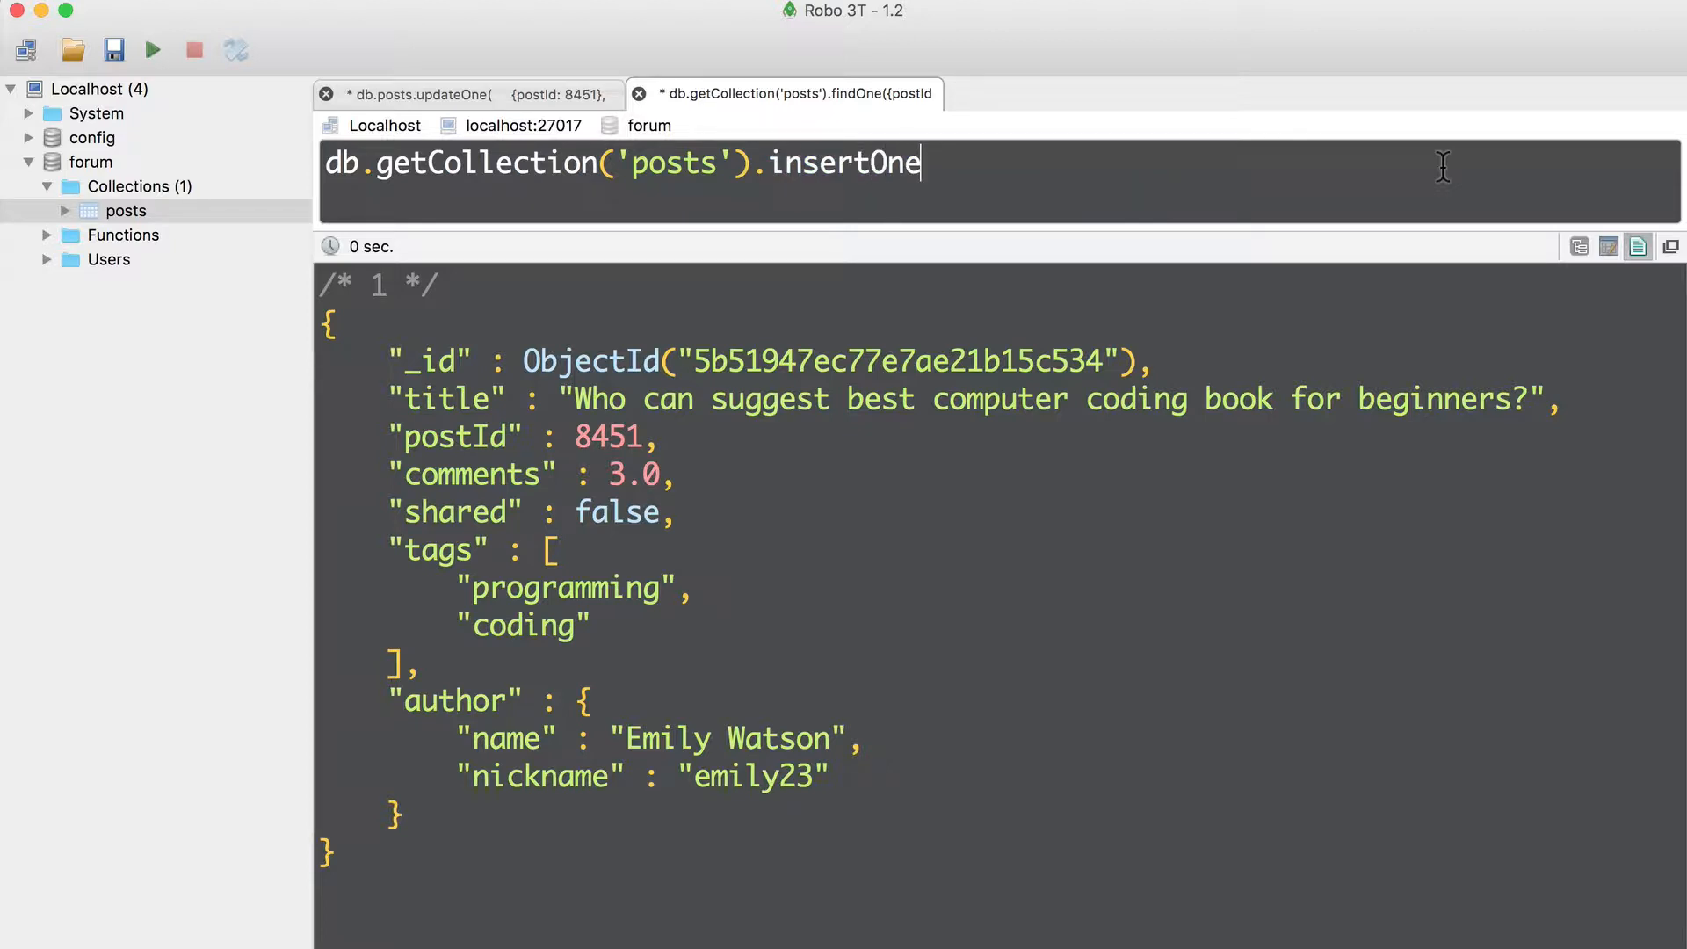
pyautogui.write('({})')
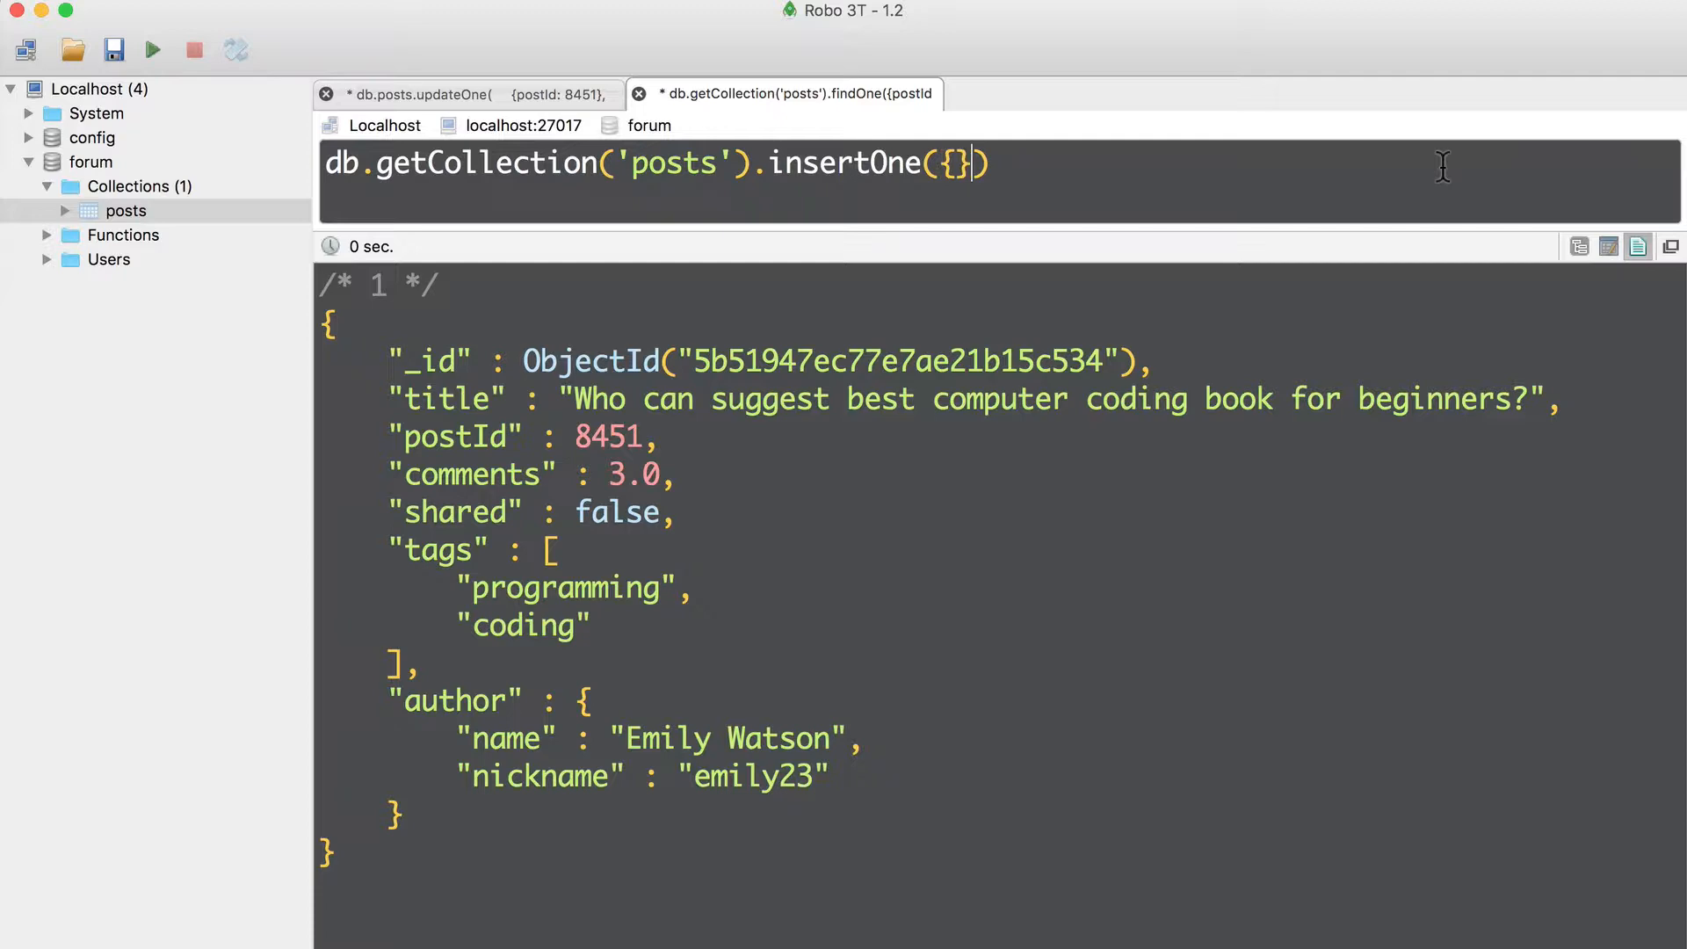
pyautogui.write('post')
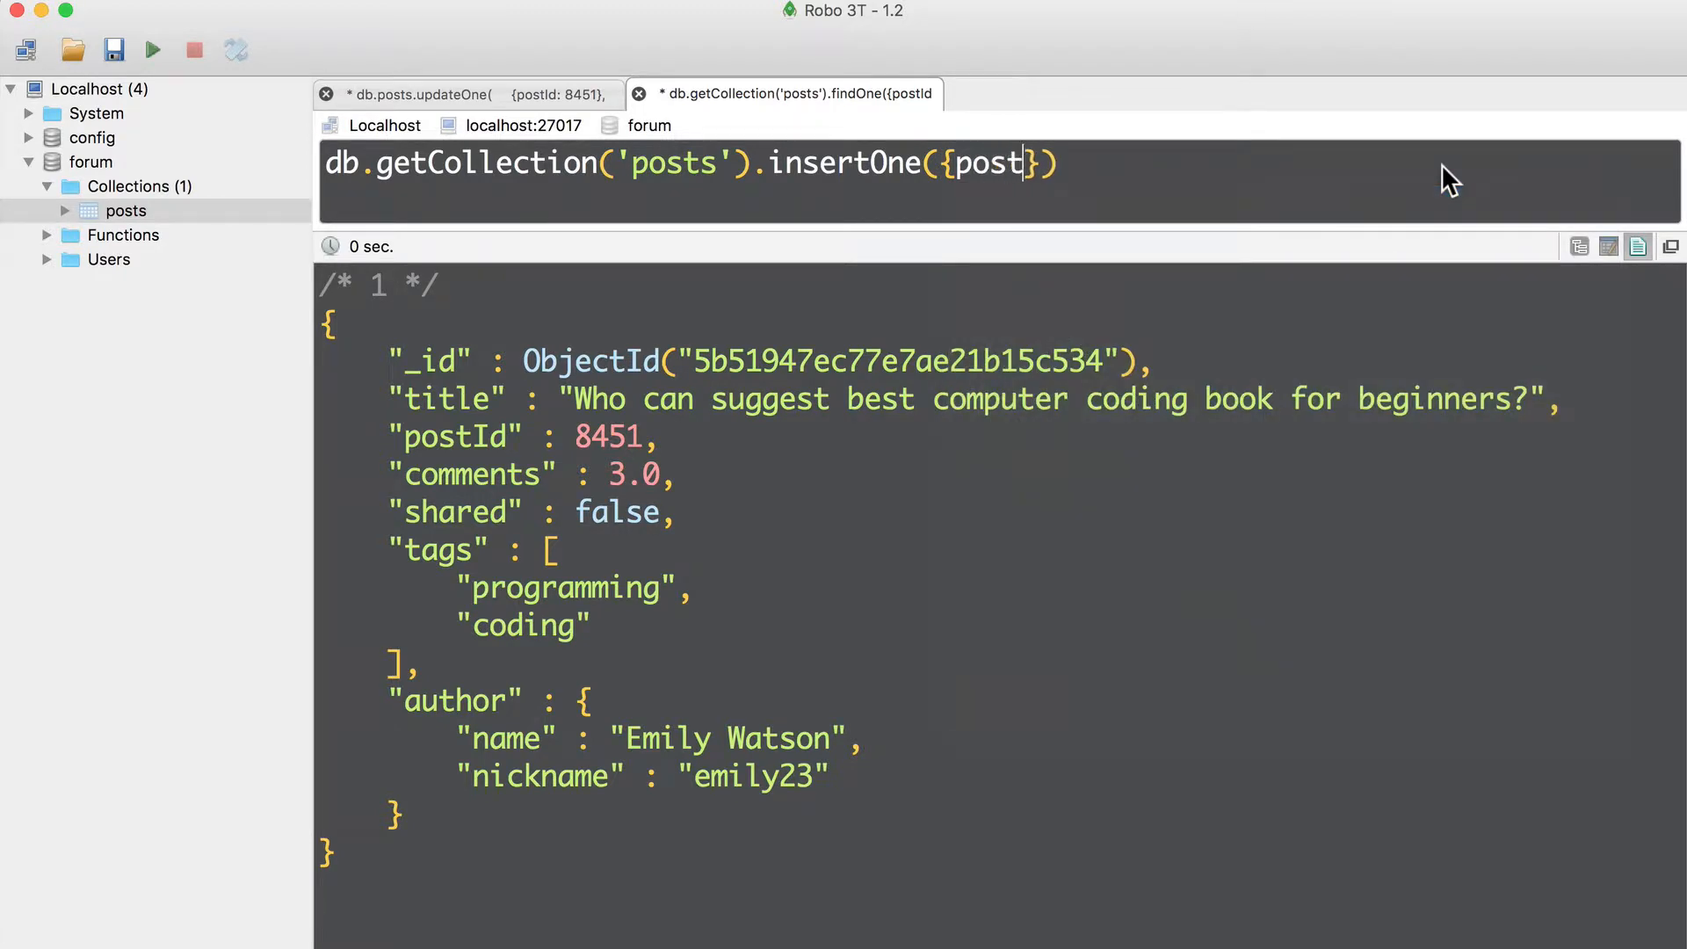
pyautogui.write('Id: NumberInt(')
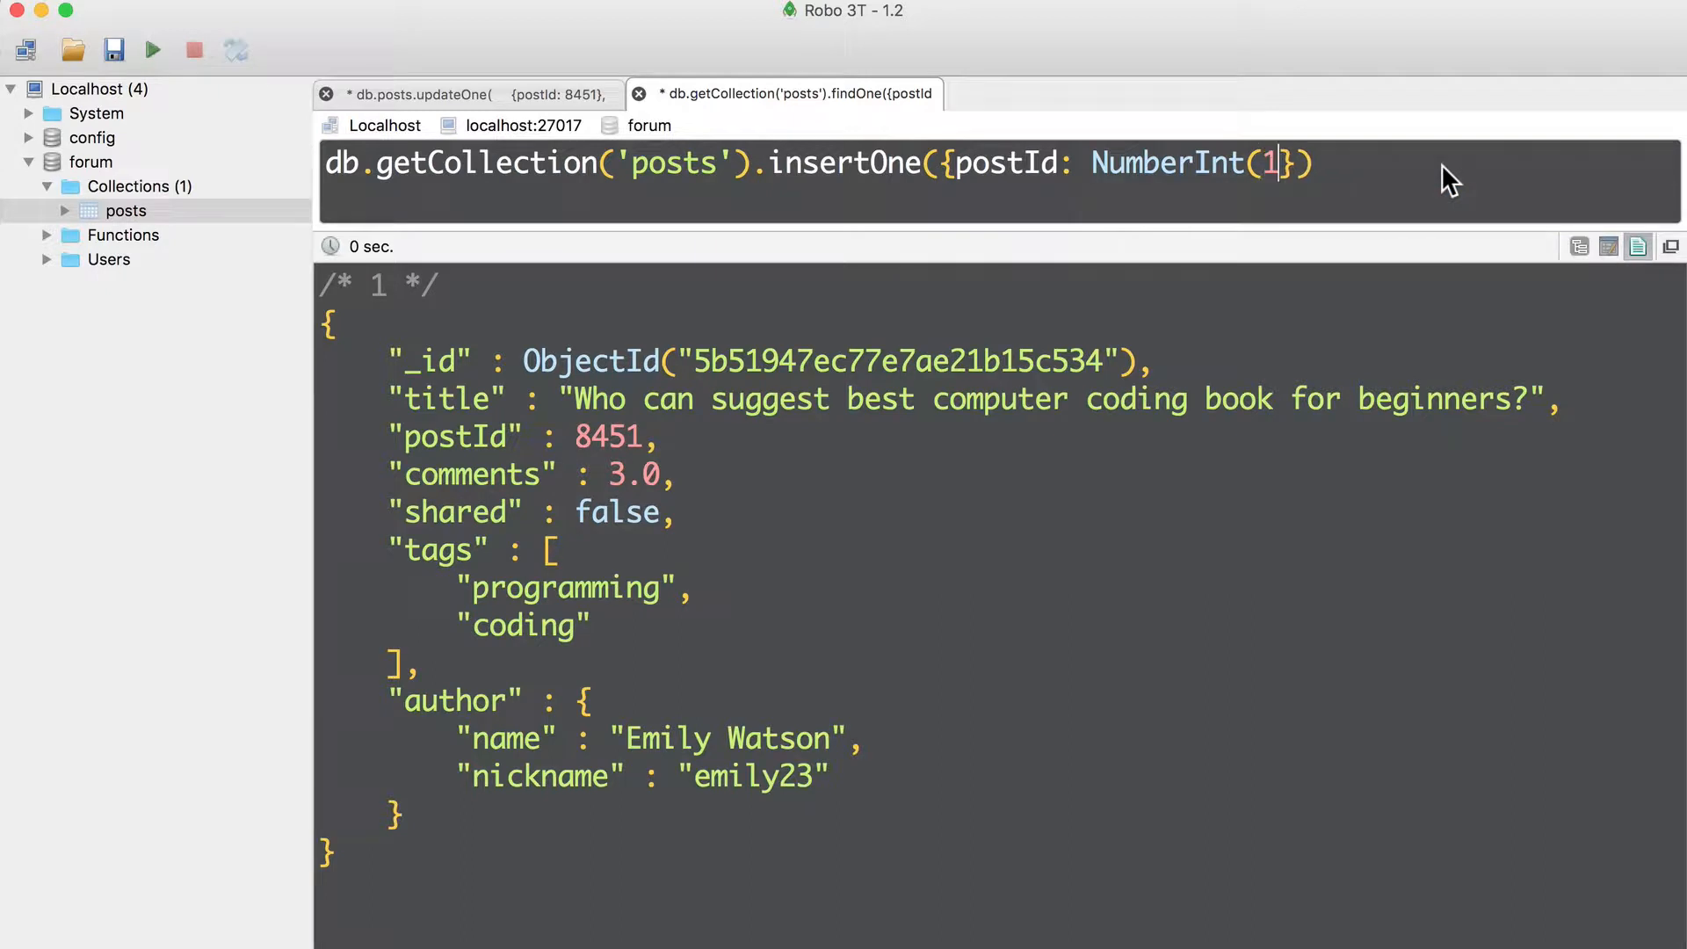
pyautogui.write('111)')
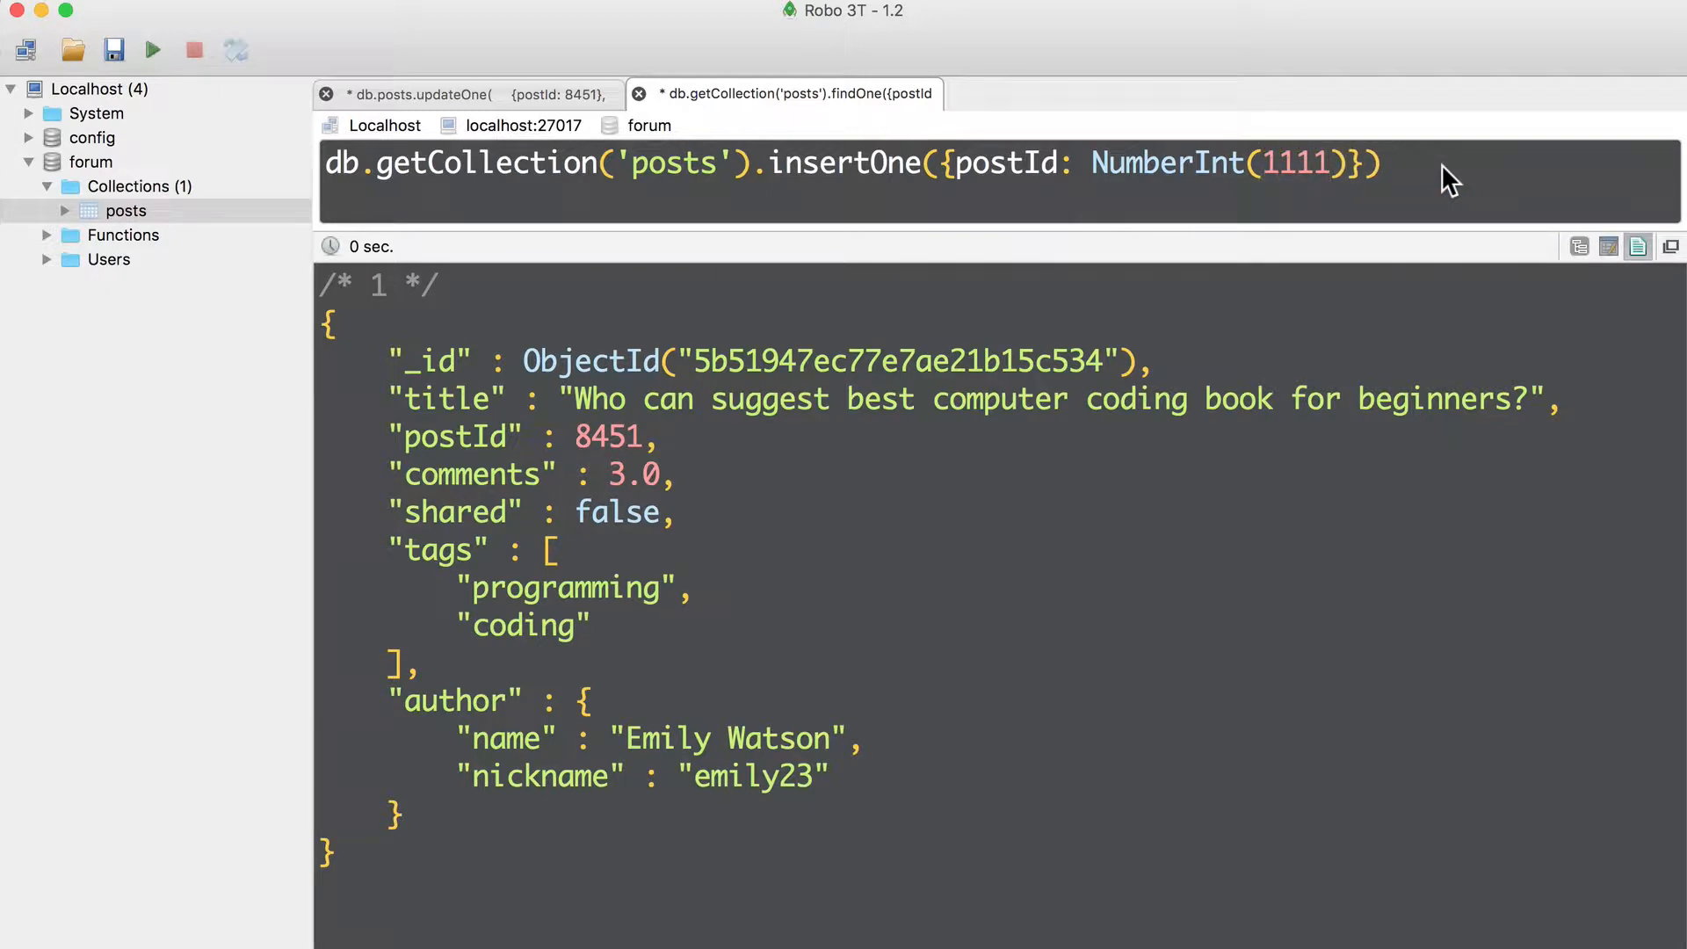
pyautogui.click(152, 49)
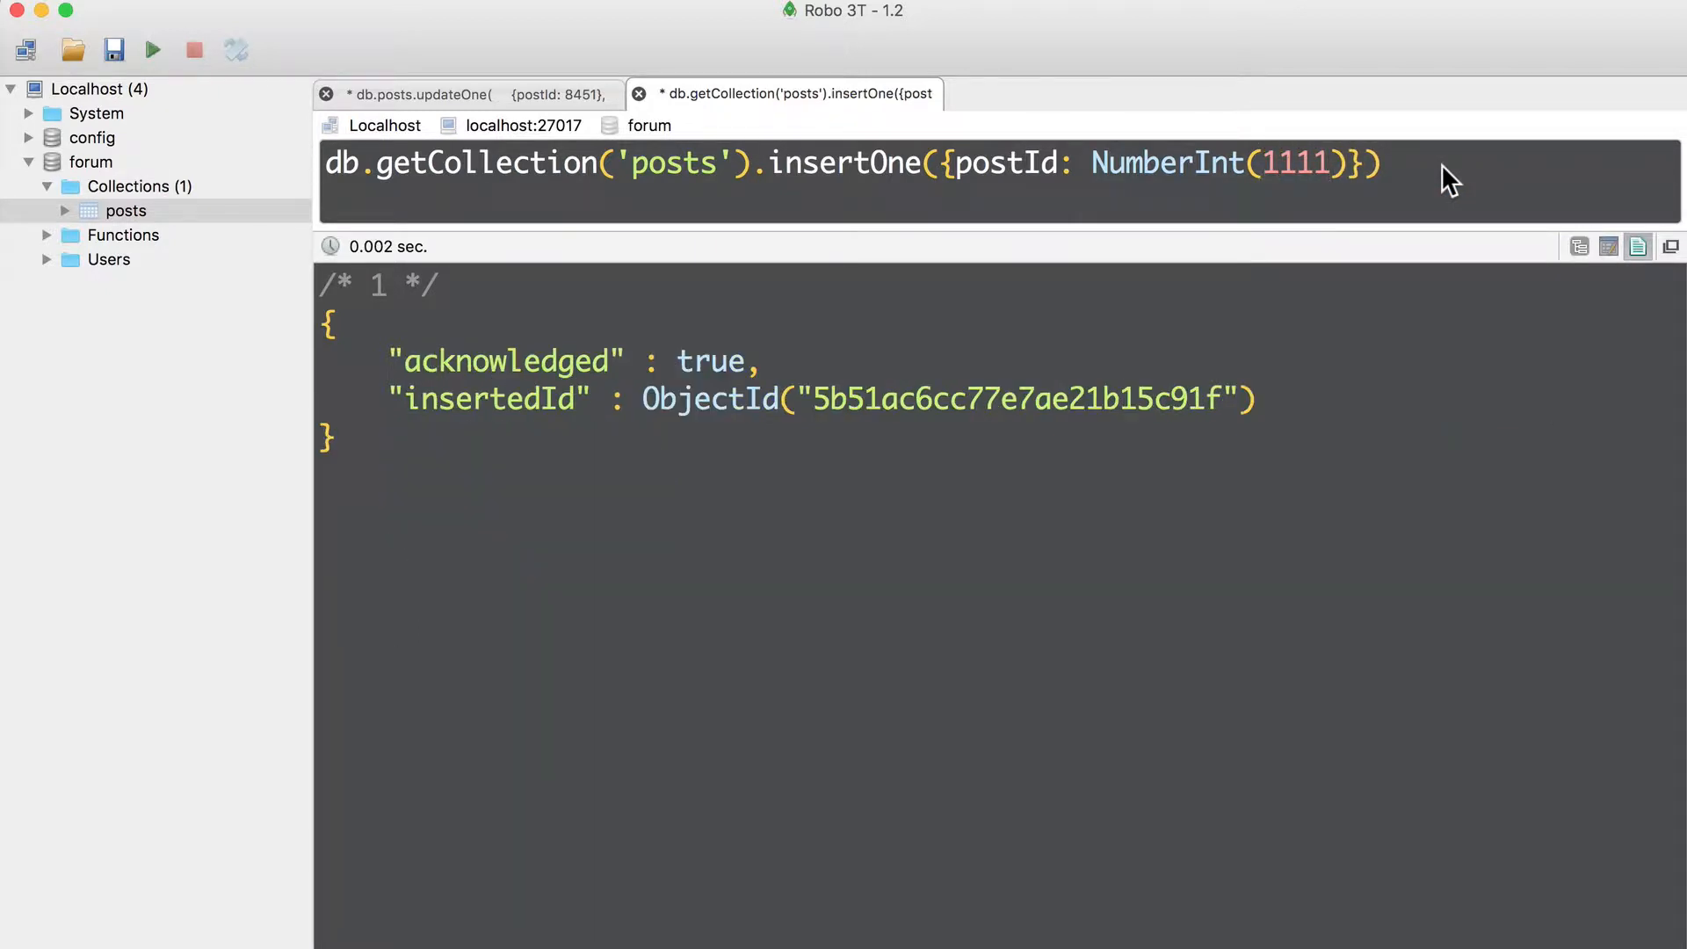
# Re-run the insert with postId changed to 2222, then to 3333.
pyautogui.doubleClick(1274, 161)
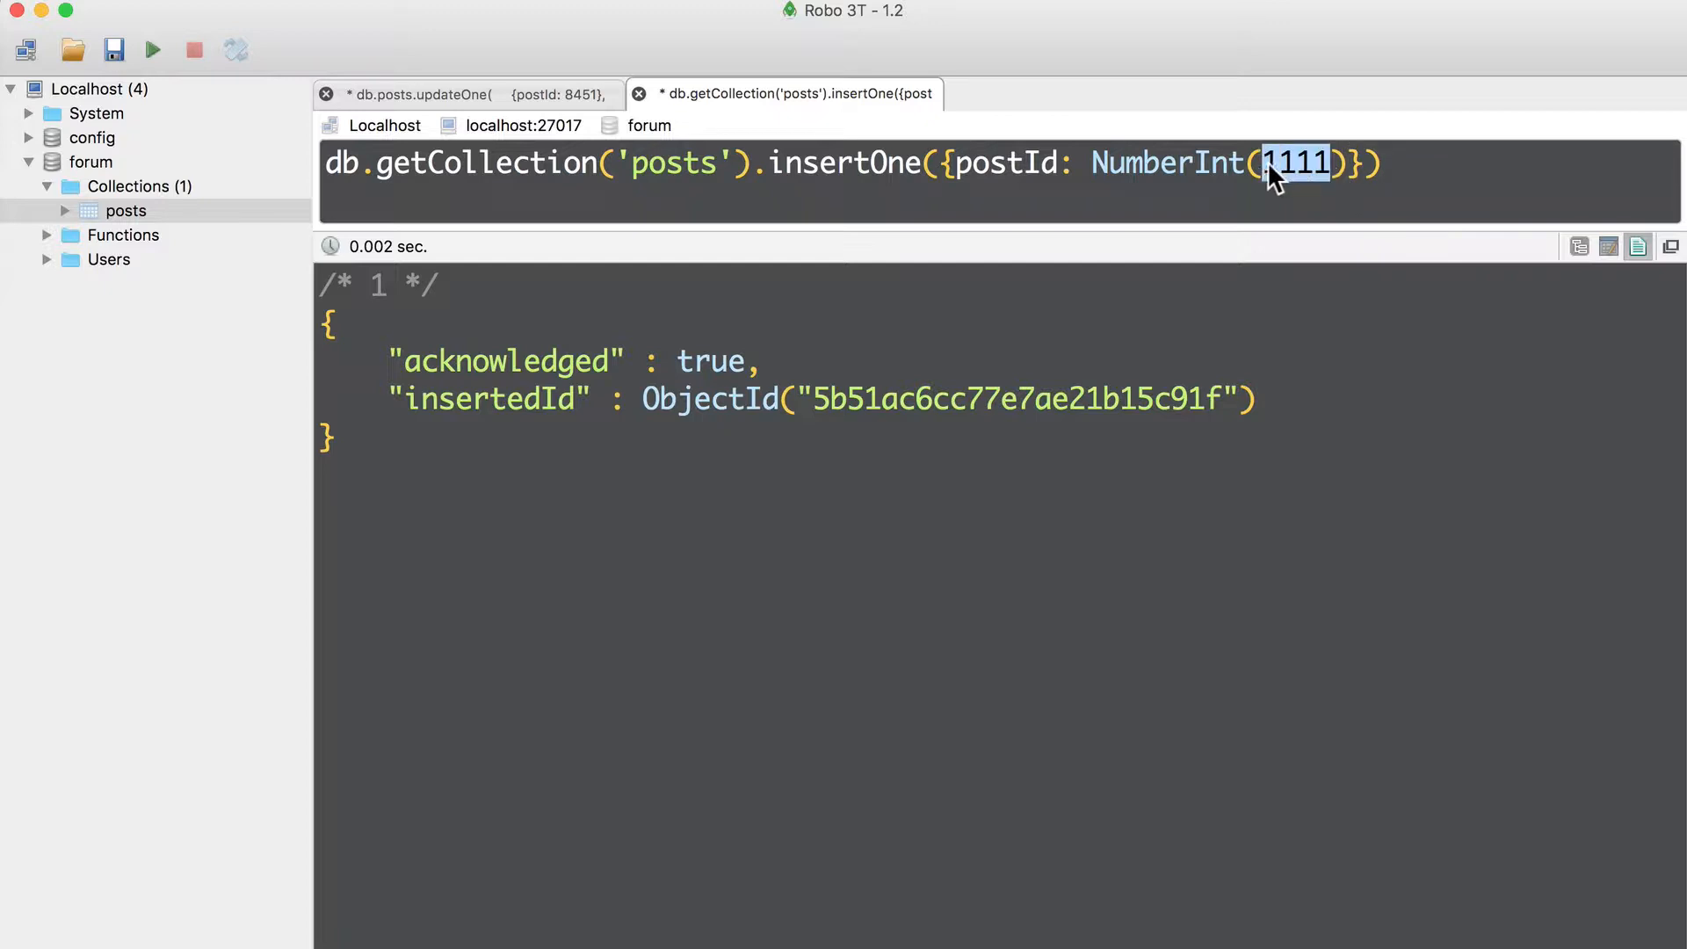
pyautogui.write('2222')
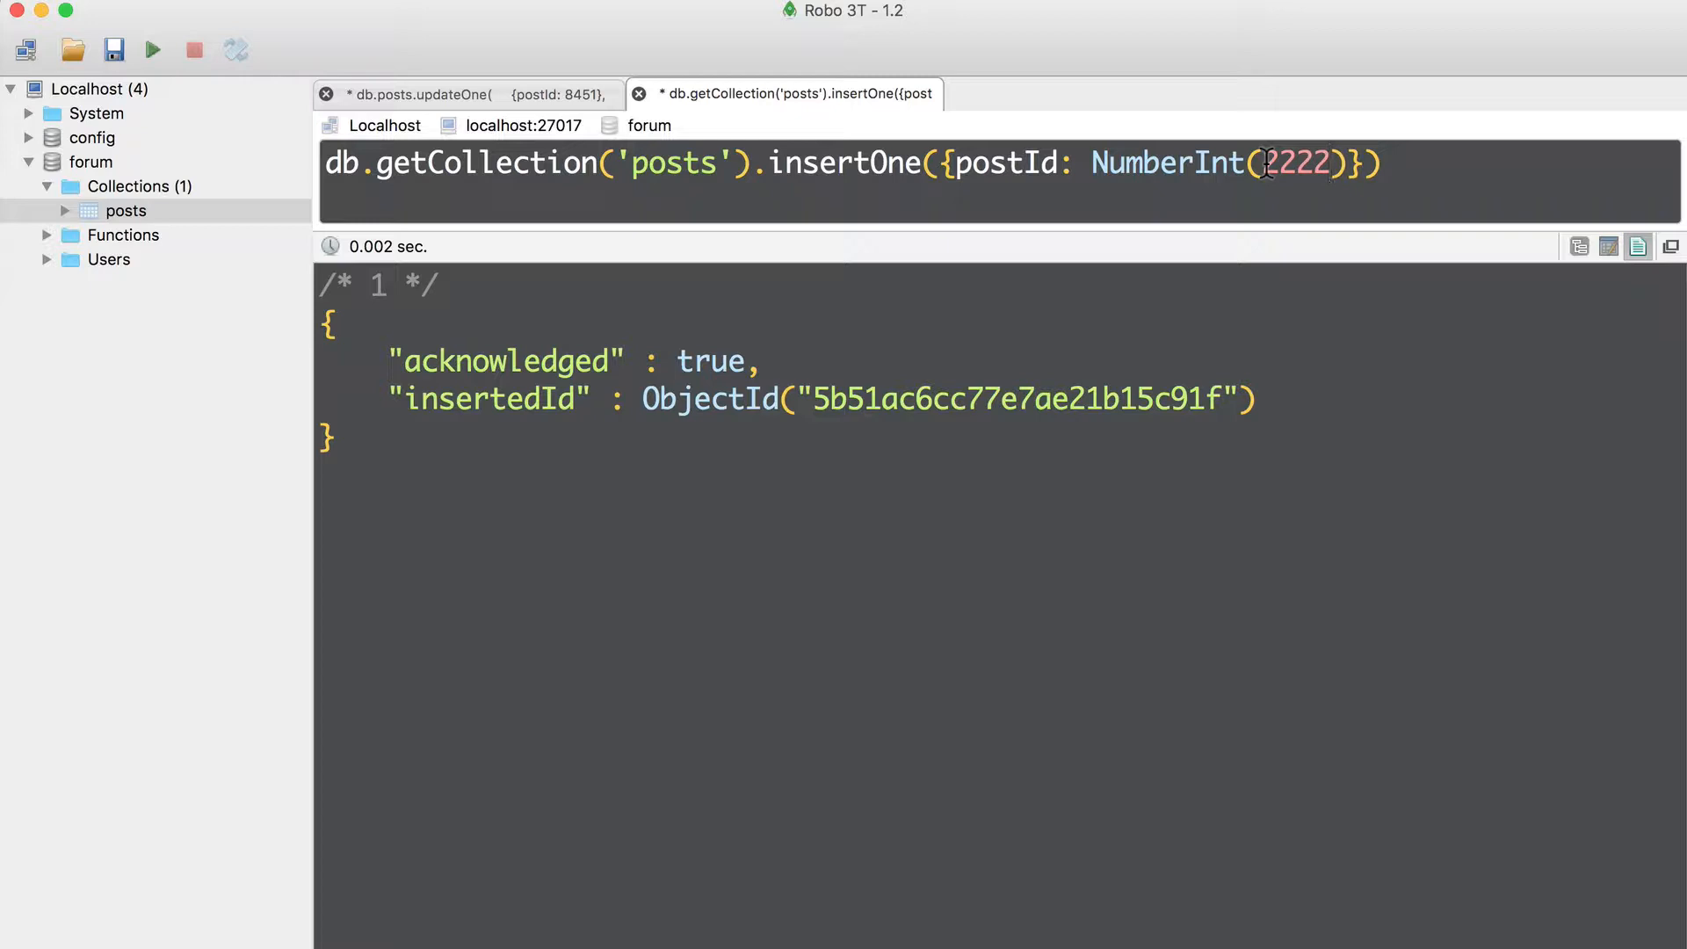
pyautogui.doubleClick(1295, 162)
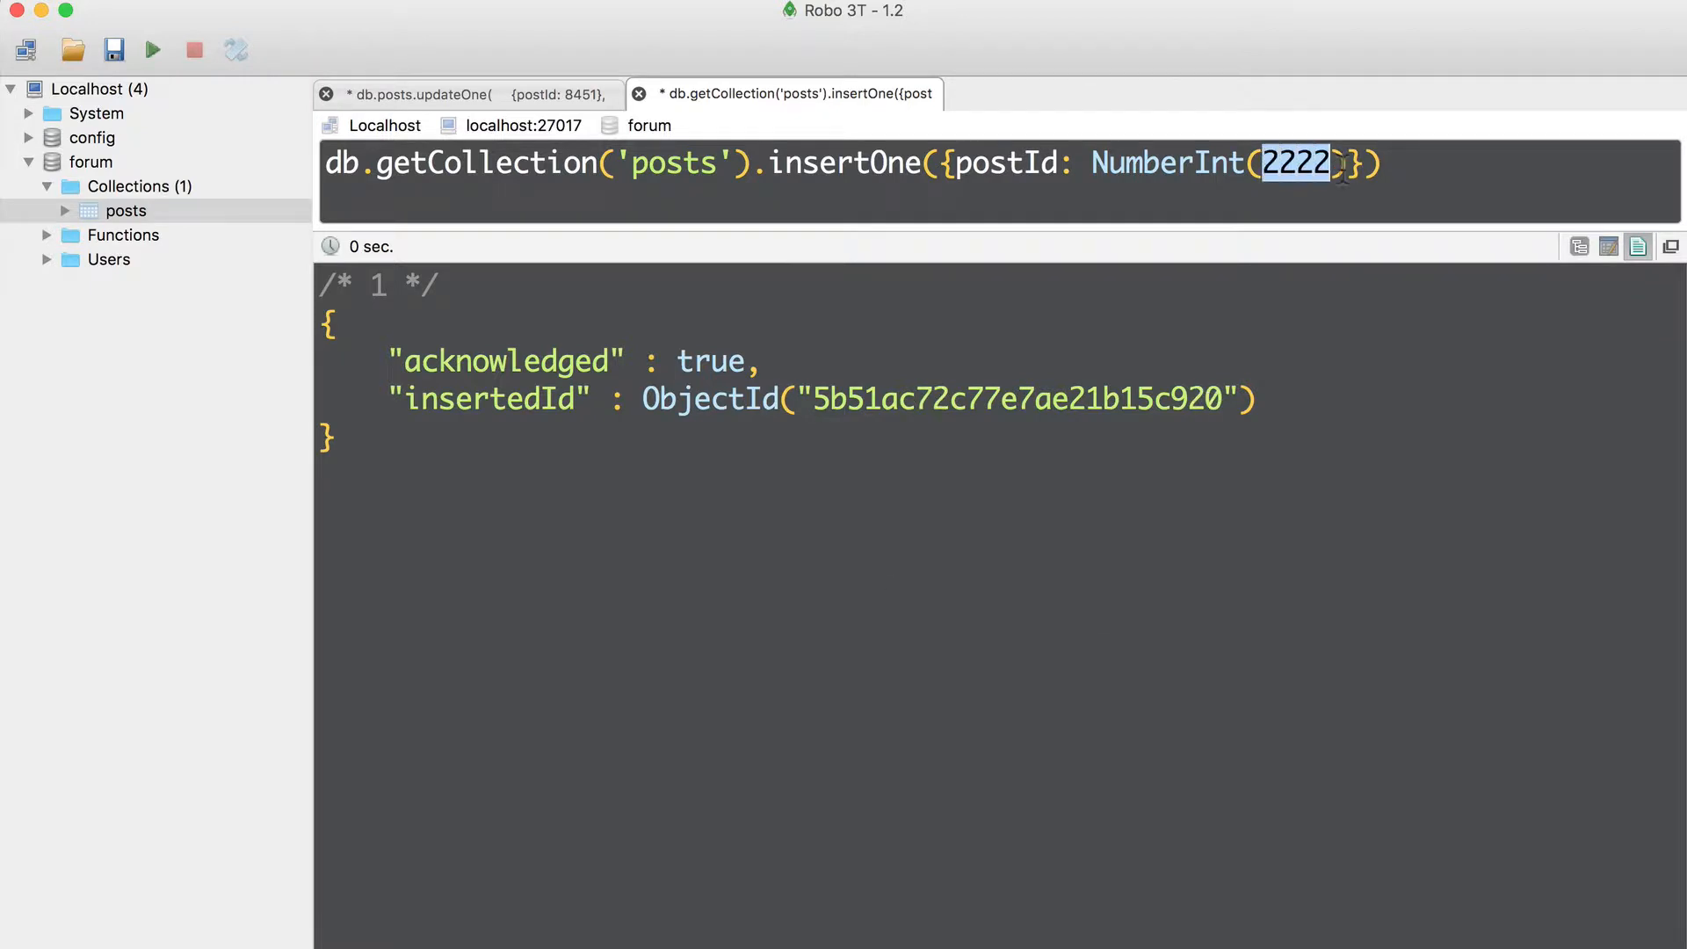
pyautogui.write('3333')
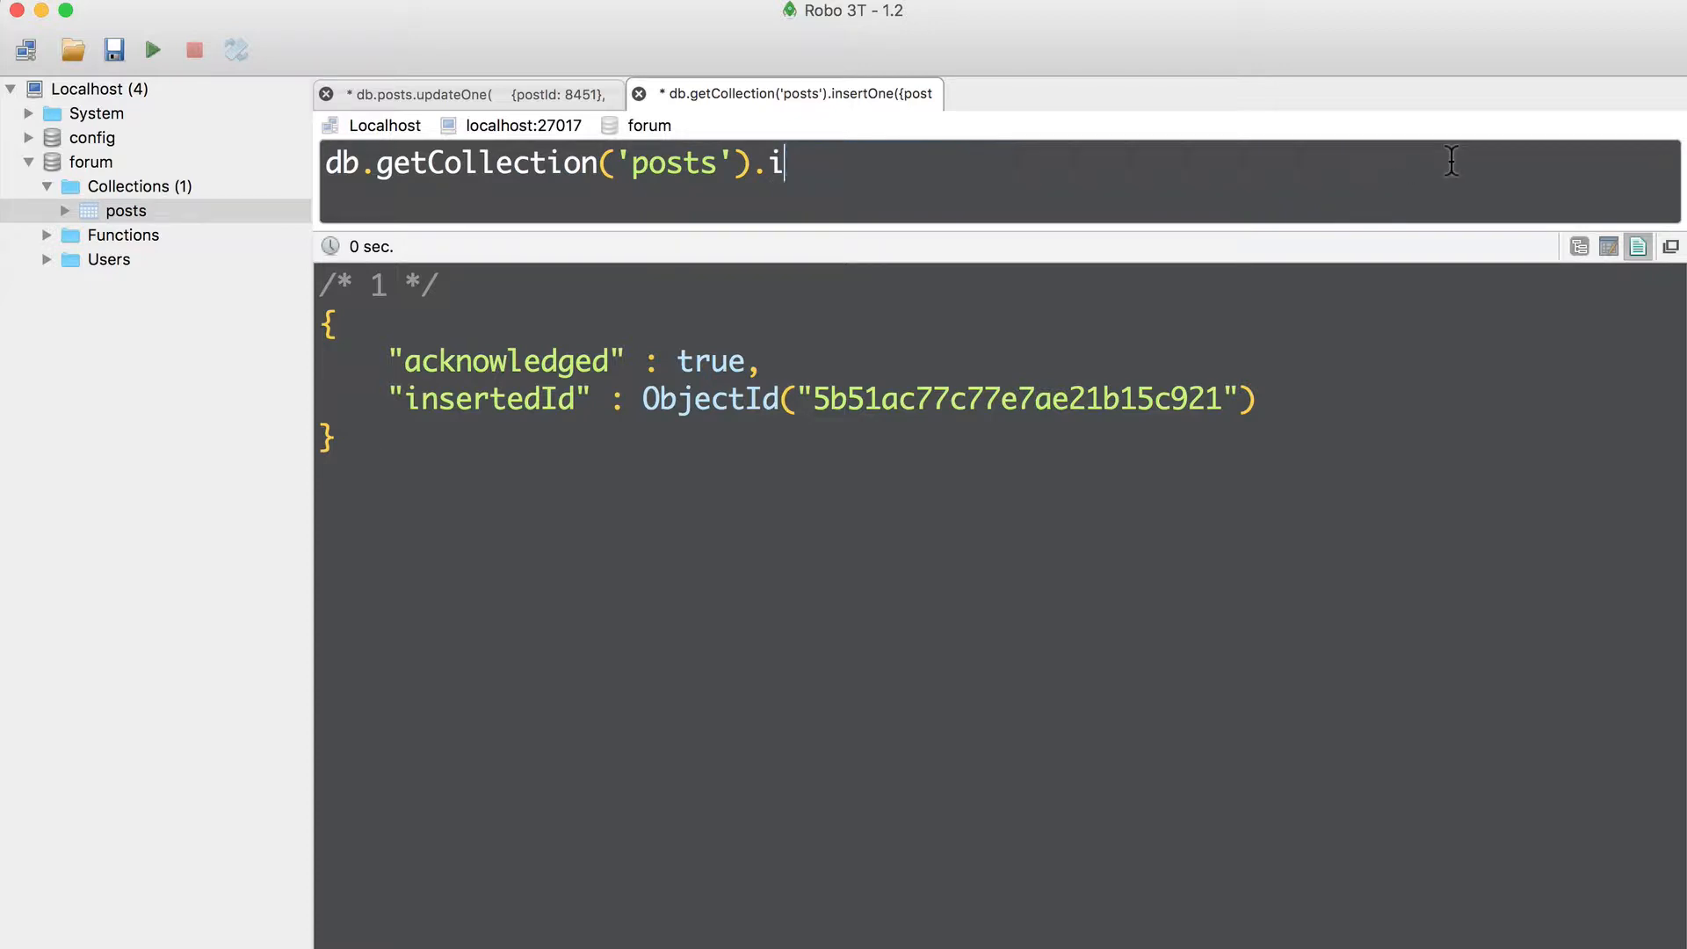
# Run find({}) on posts to list all documents including 1111, 2222 and 3333.
pyautogui.press('BackSpace')
pyautogui.write('find({})')
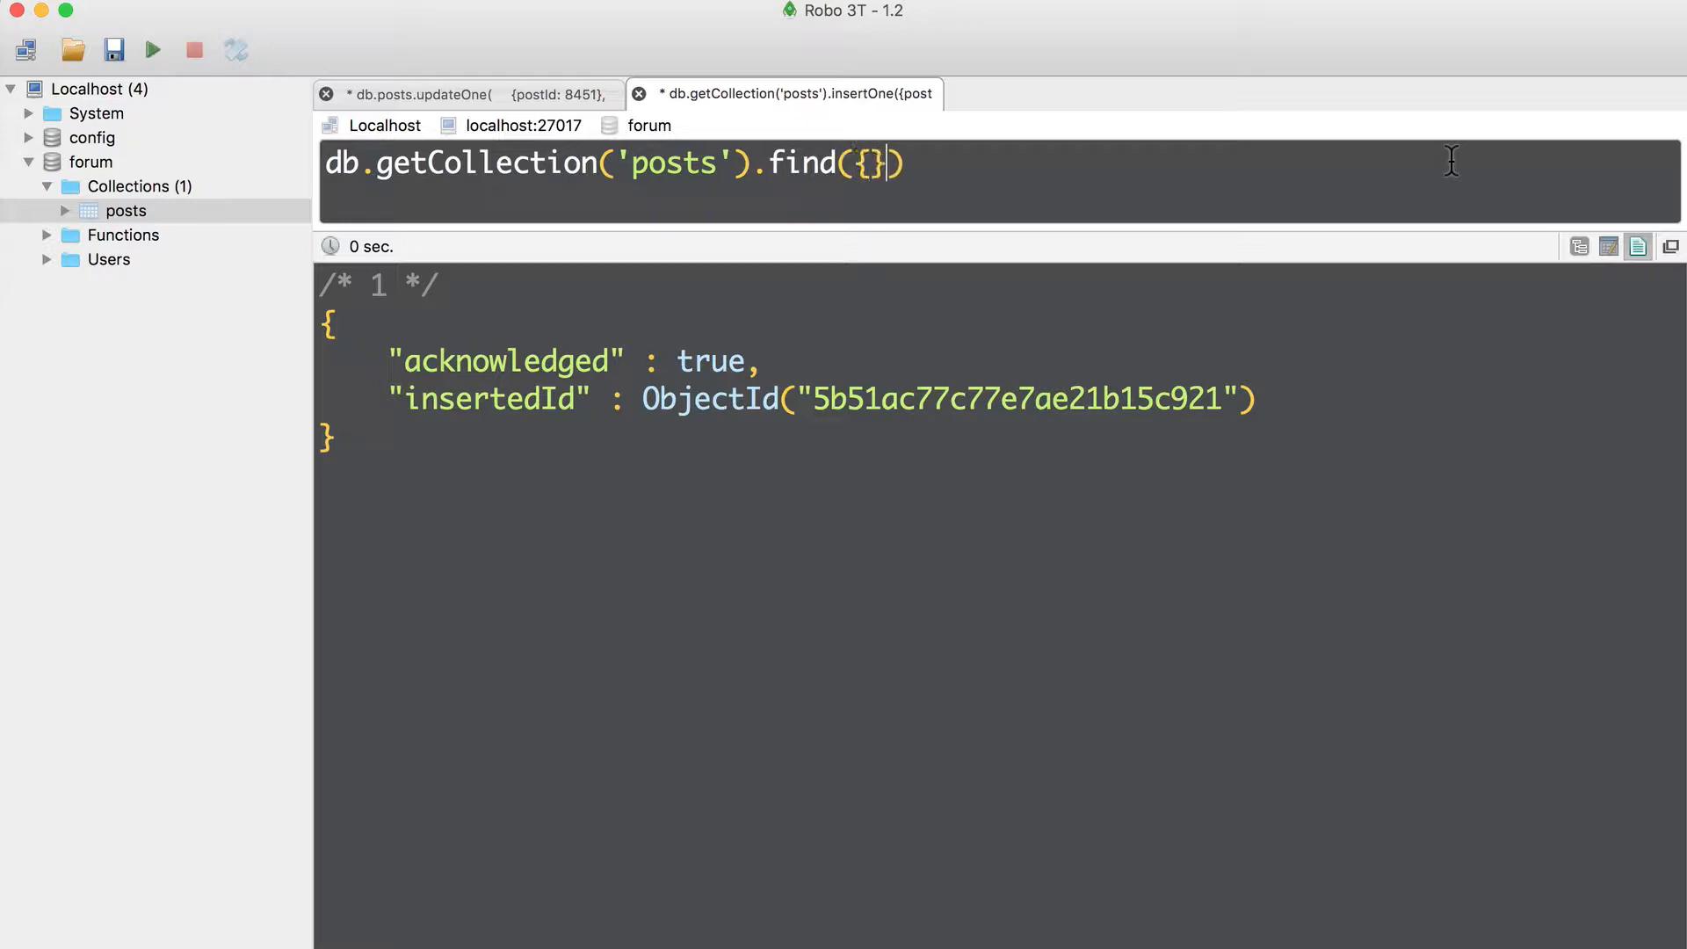
pyautogui.click(152, 49)
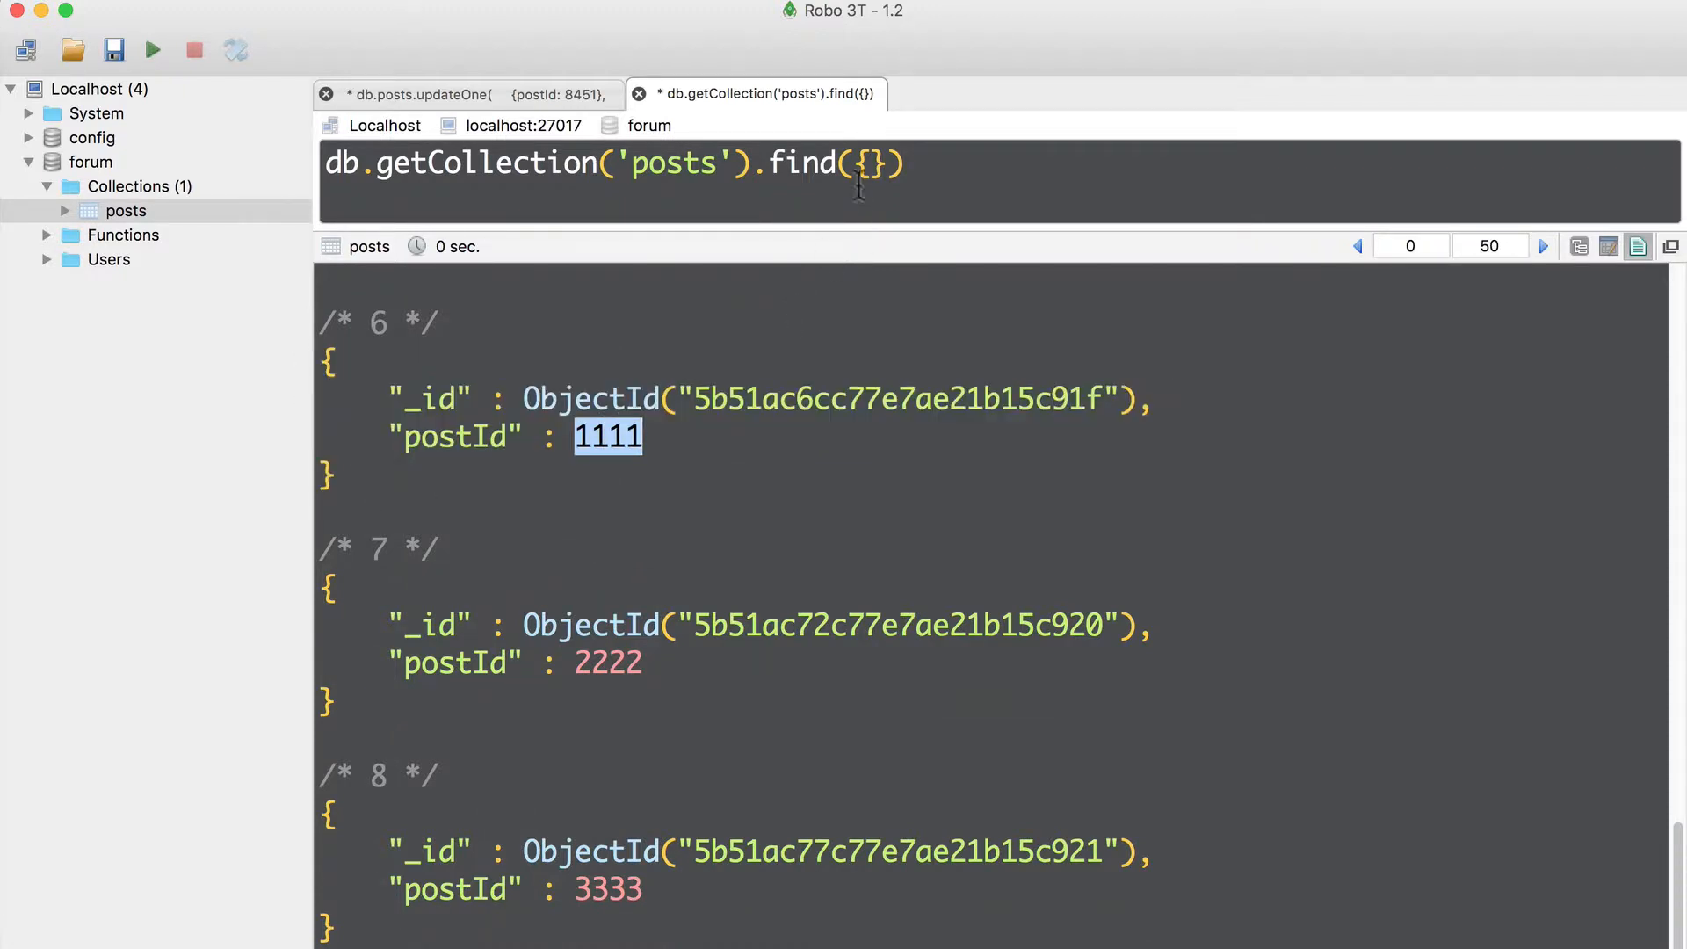
# Delete the post with postId 1111 using deleteOne({postId: 1111}).
pyautogui.write('del')
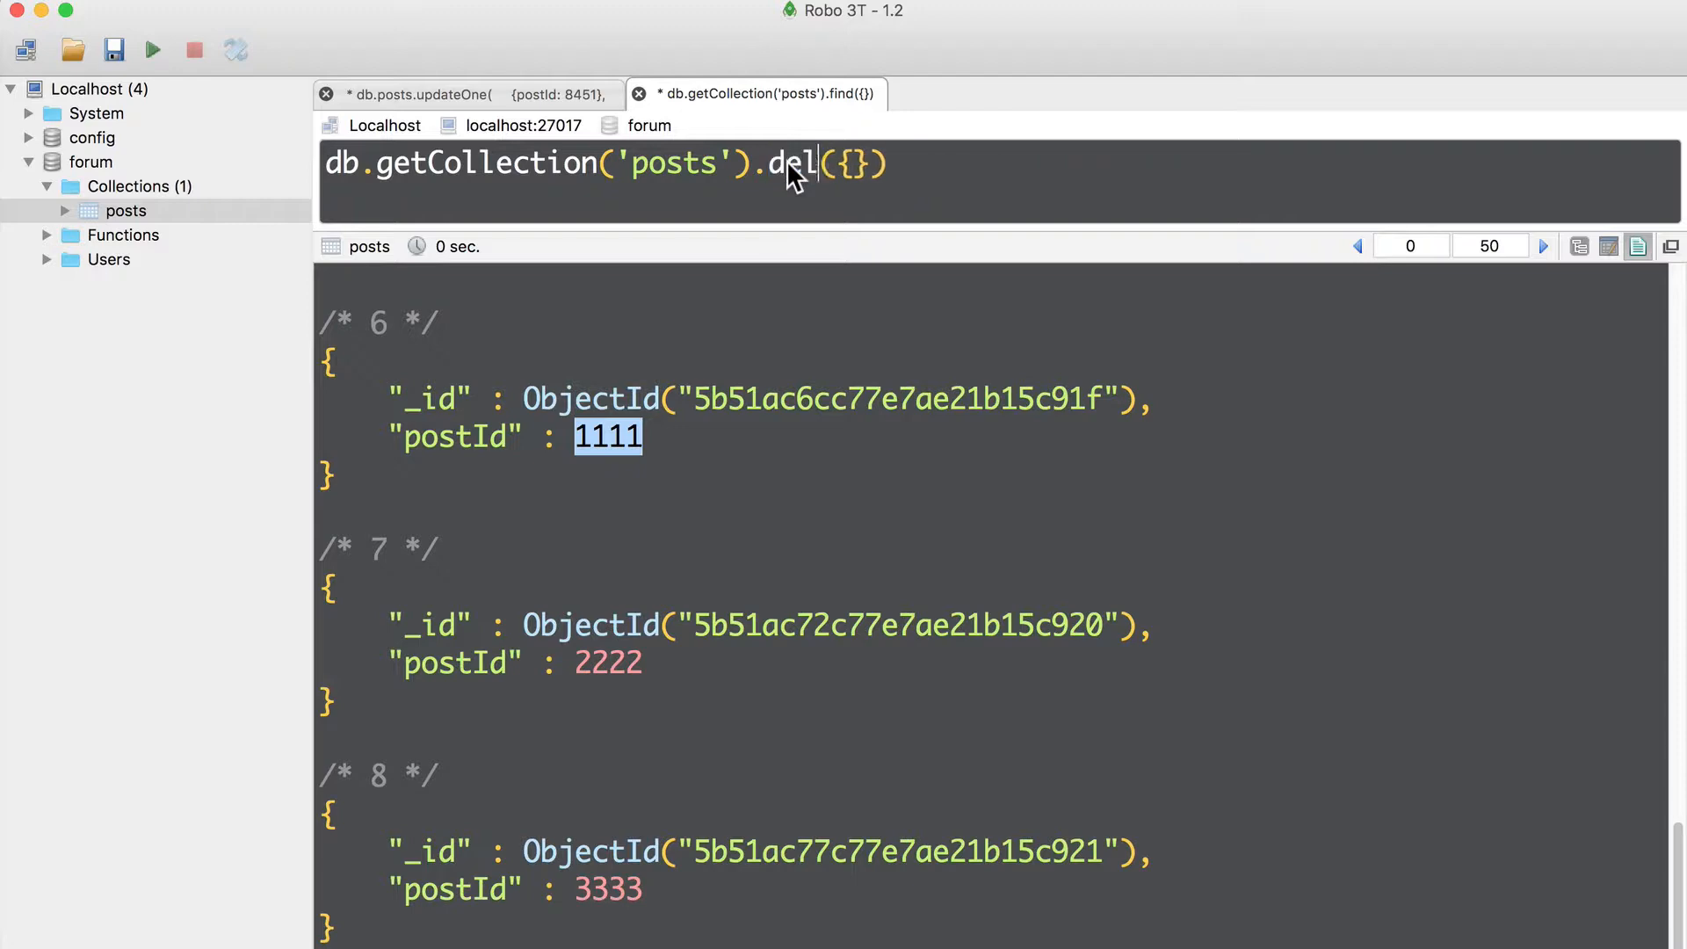
pyautogui.write('eteOne')
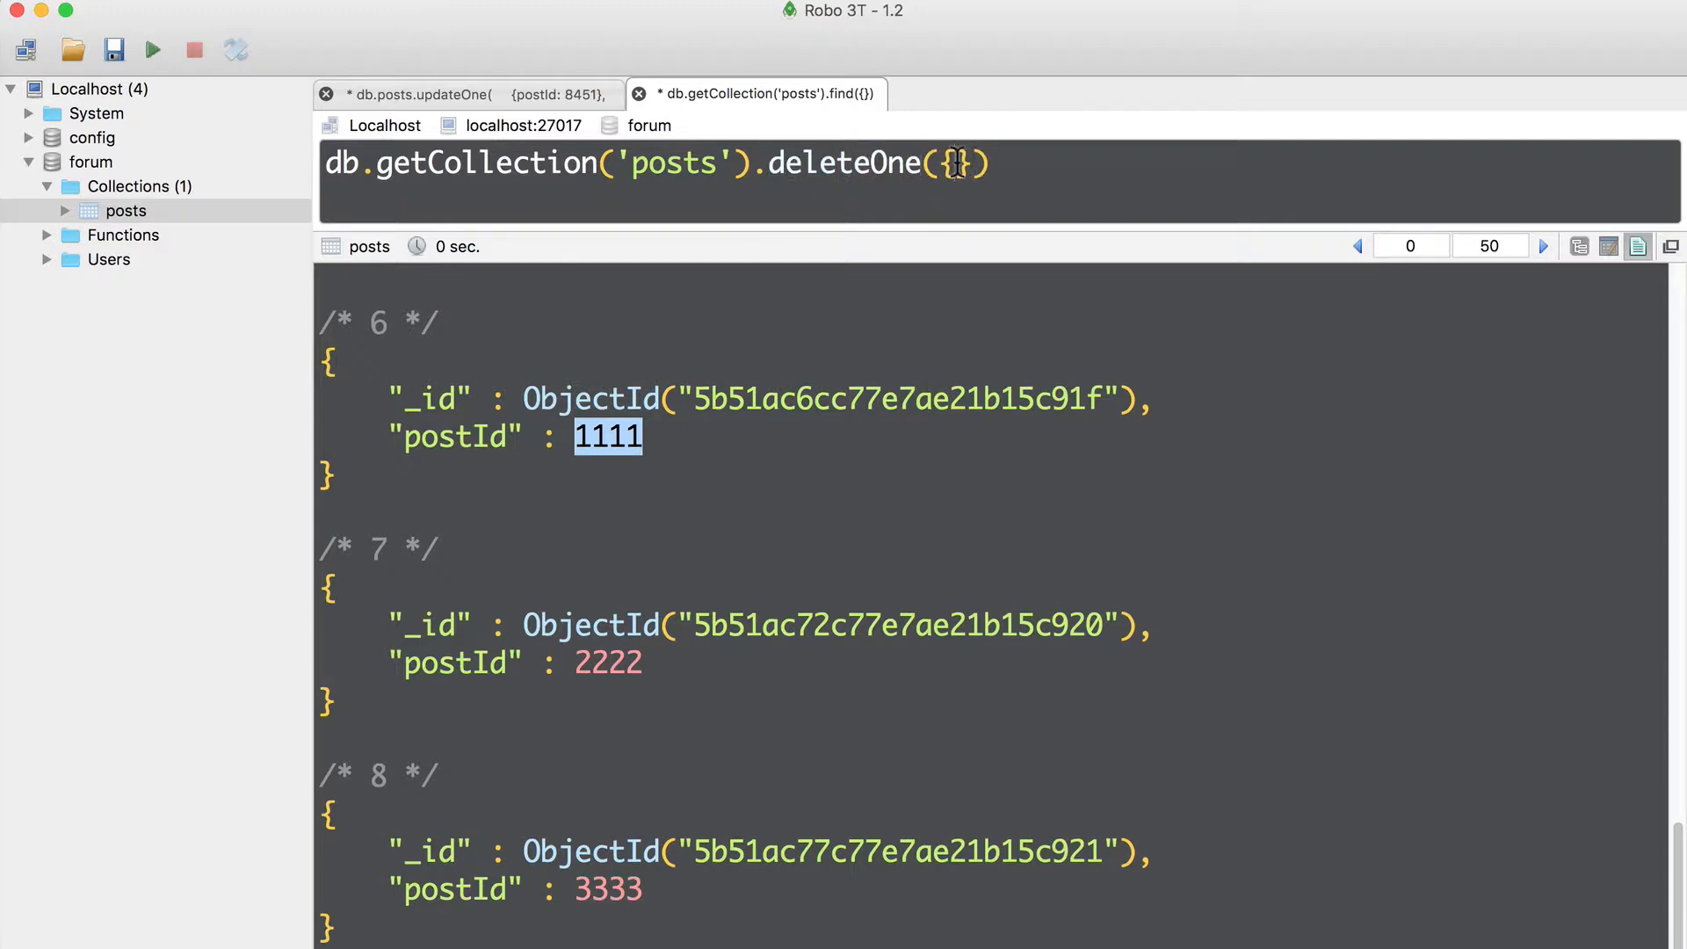
pyautogui.write('postId:')
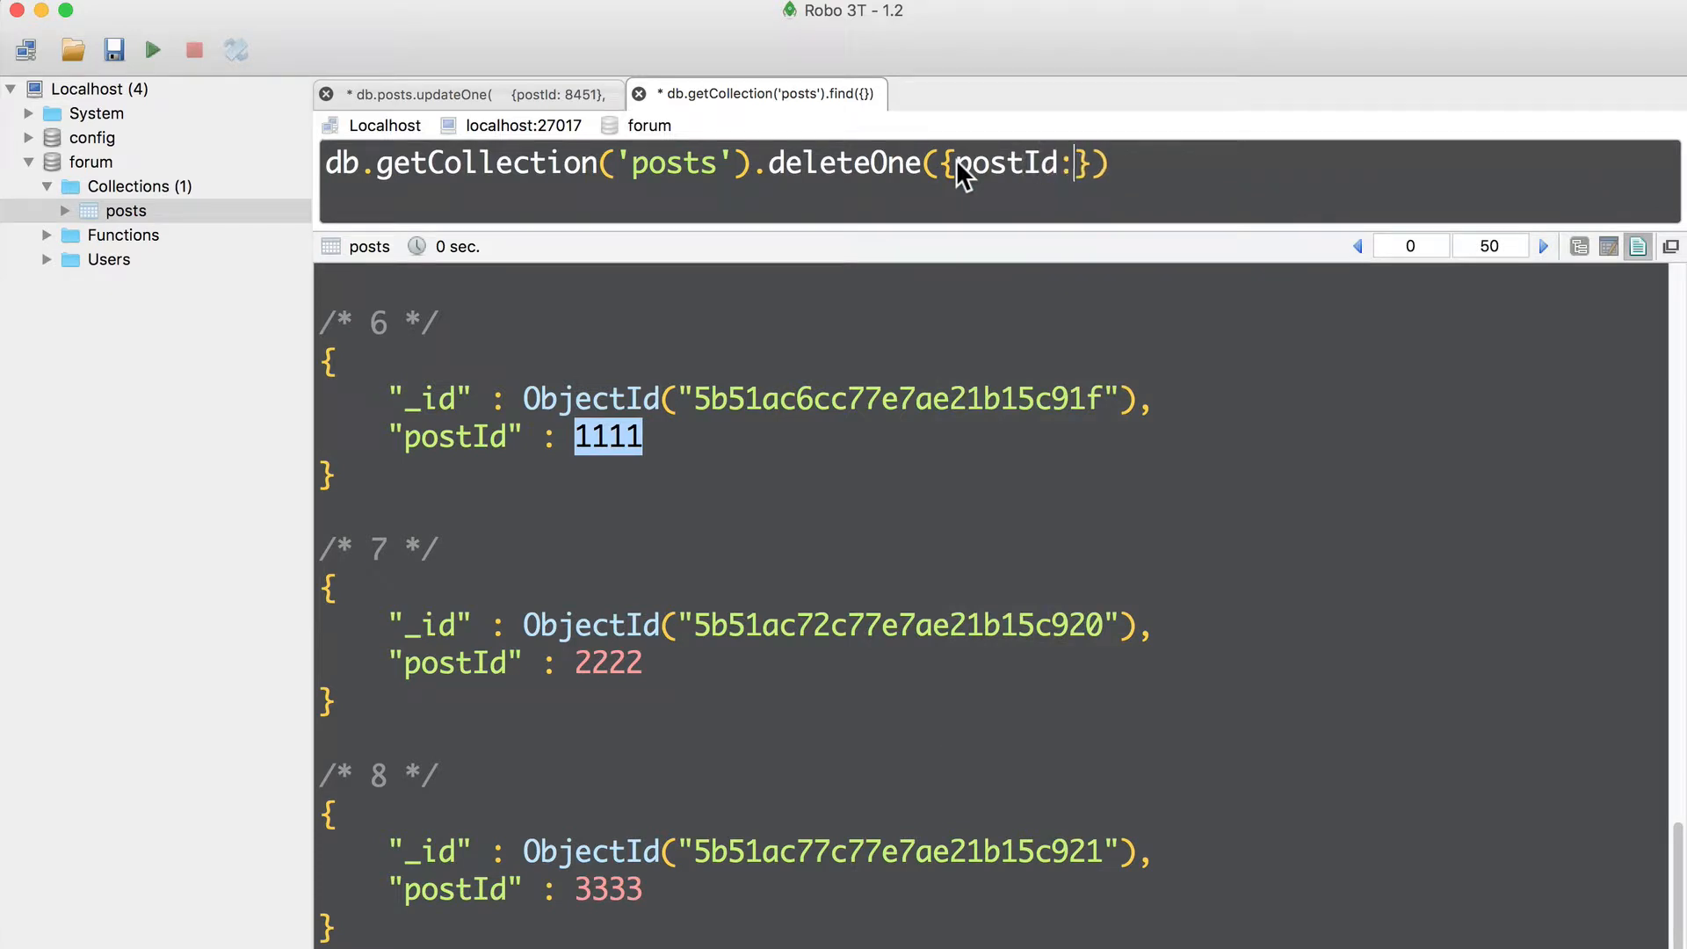
pyautogui.write('1111')
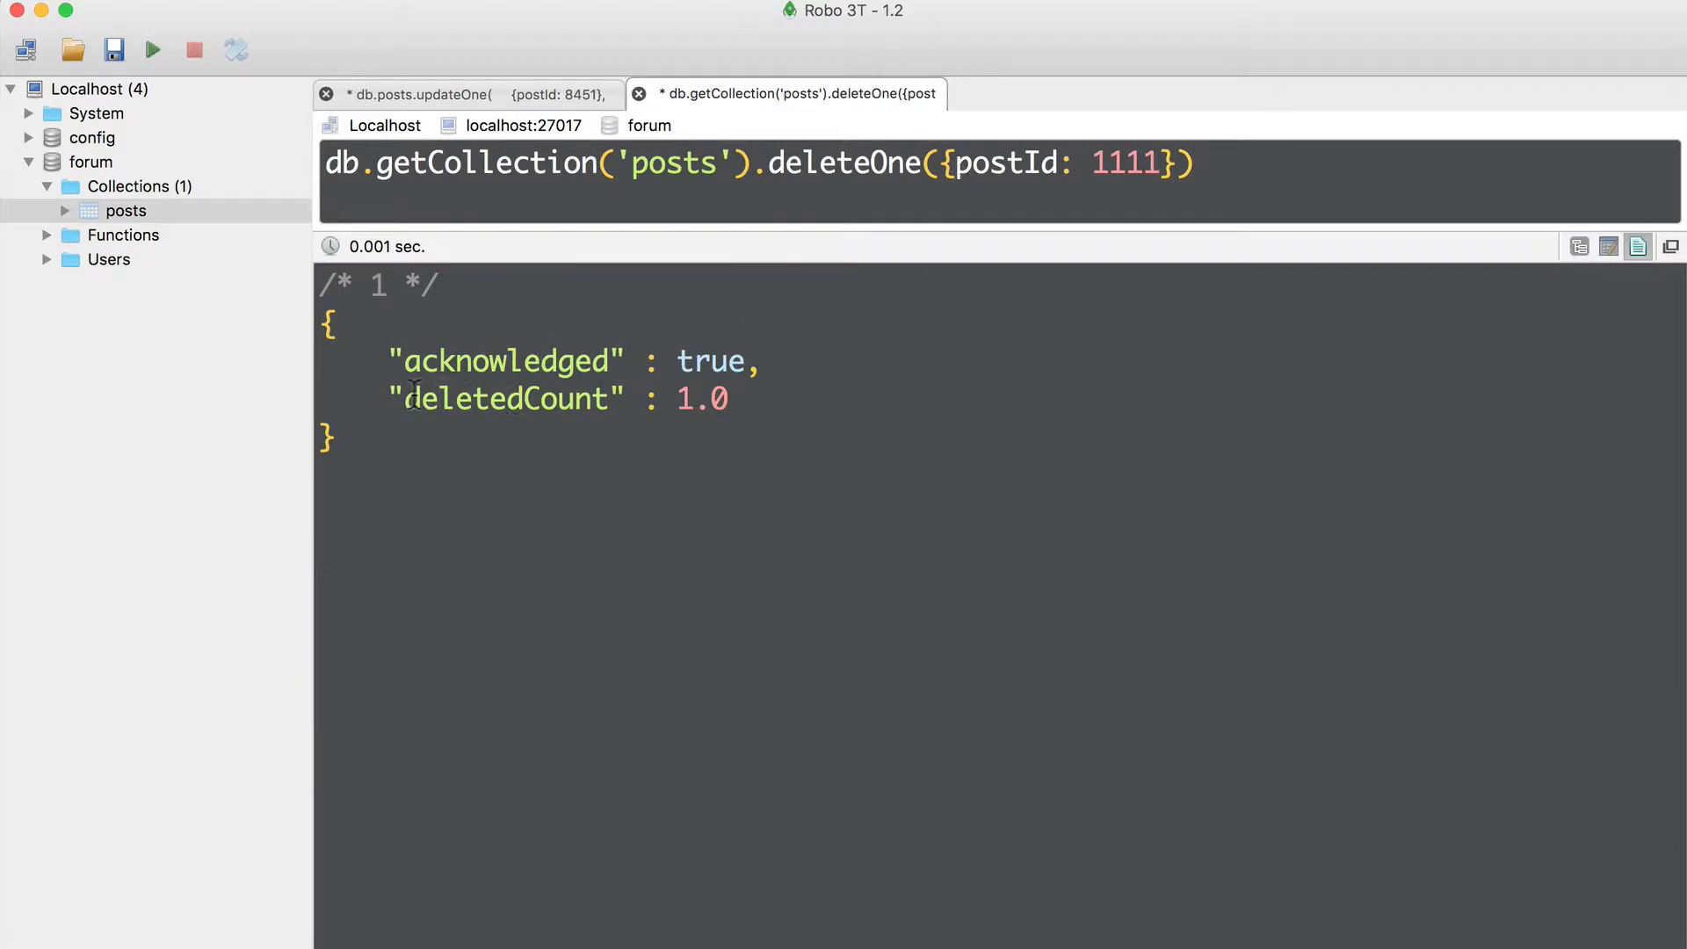
pyautogui.tripleClick(506, 399)
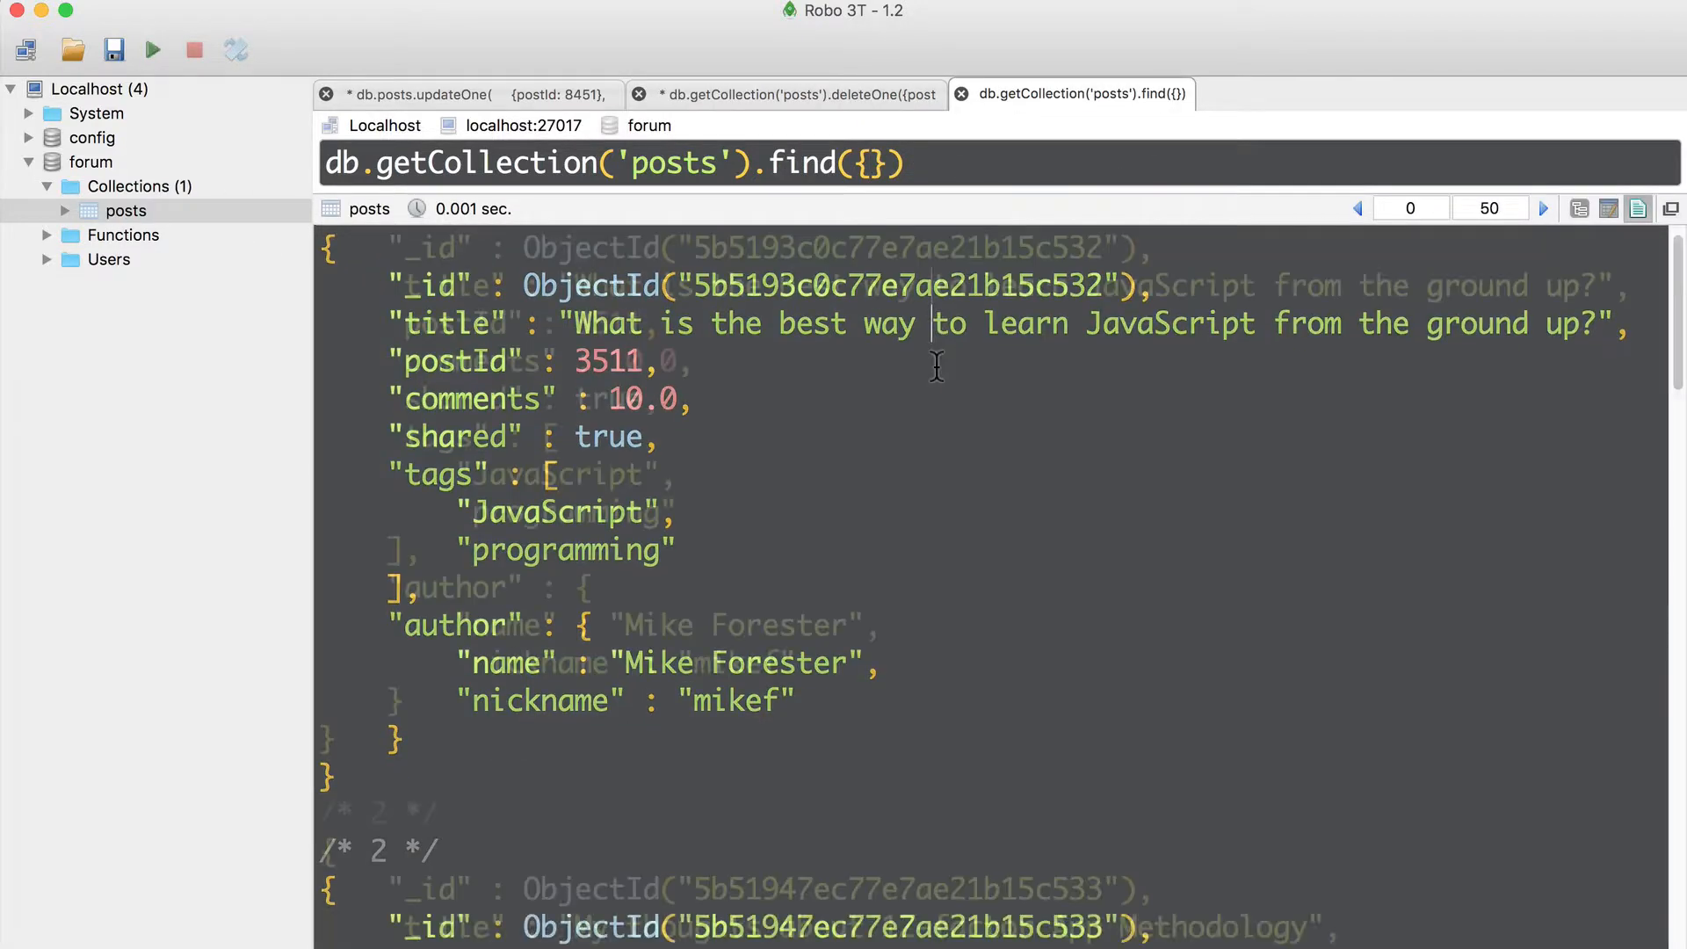
pyautogui.scroll(-3)
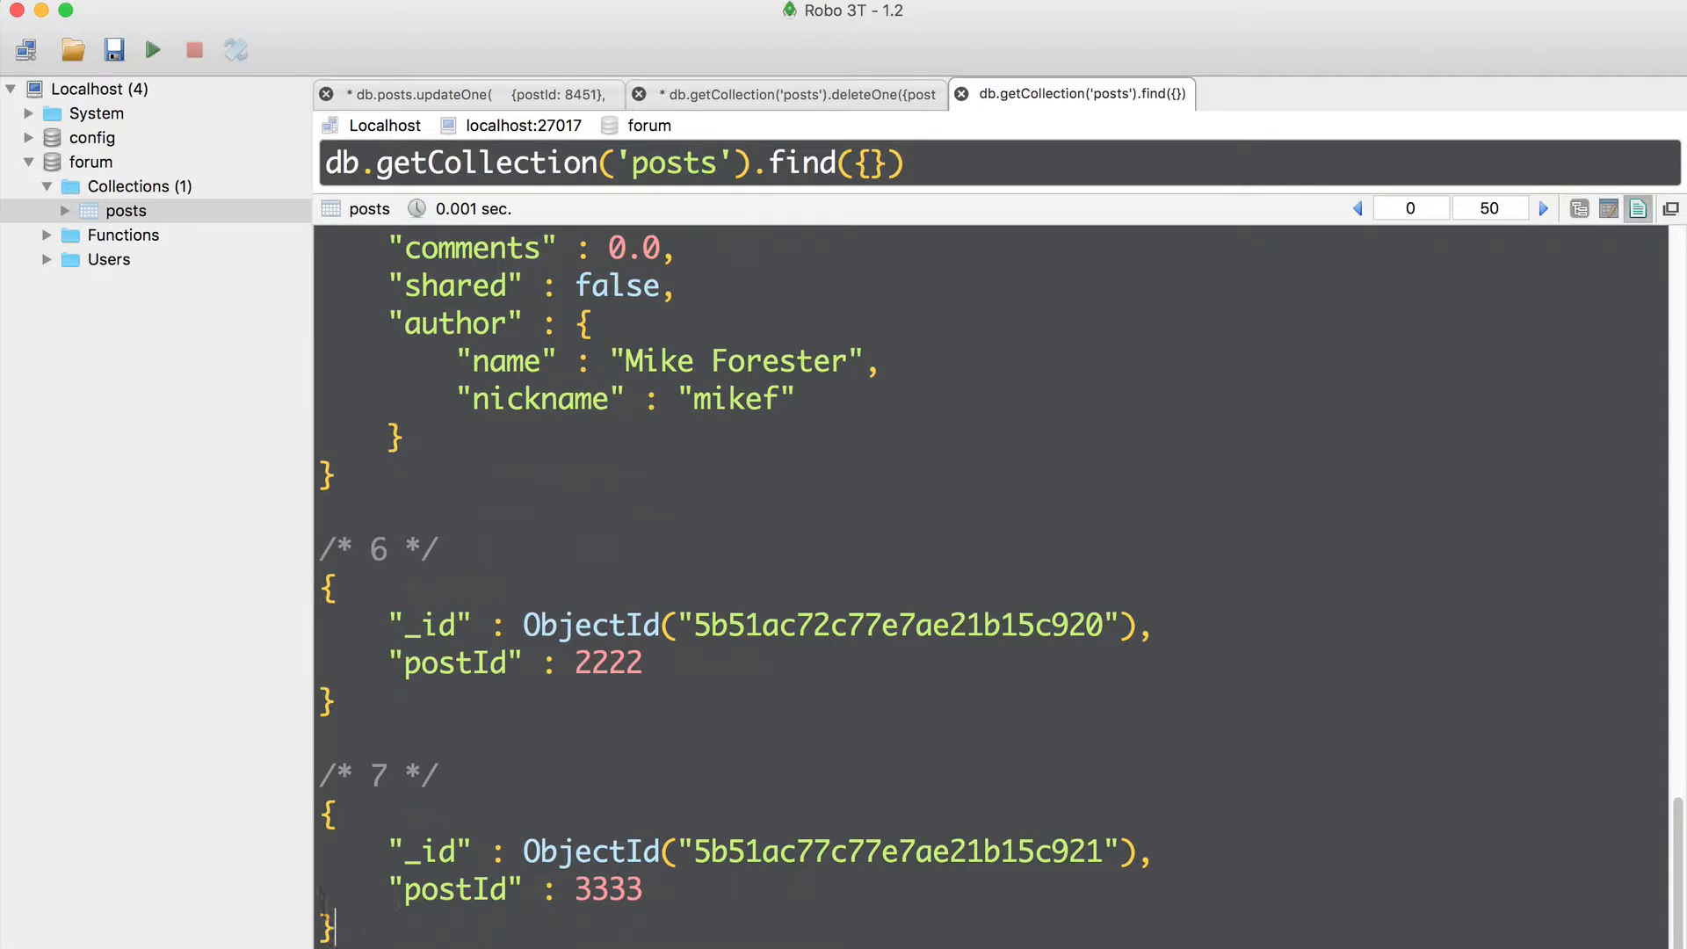
pyautogui.moveTo(329, 538); pyautogui.dragTo(645, 898)
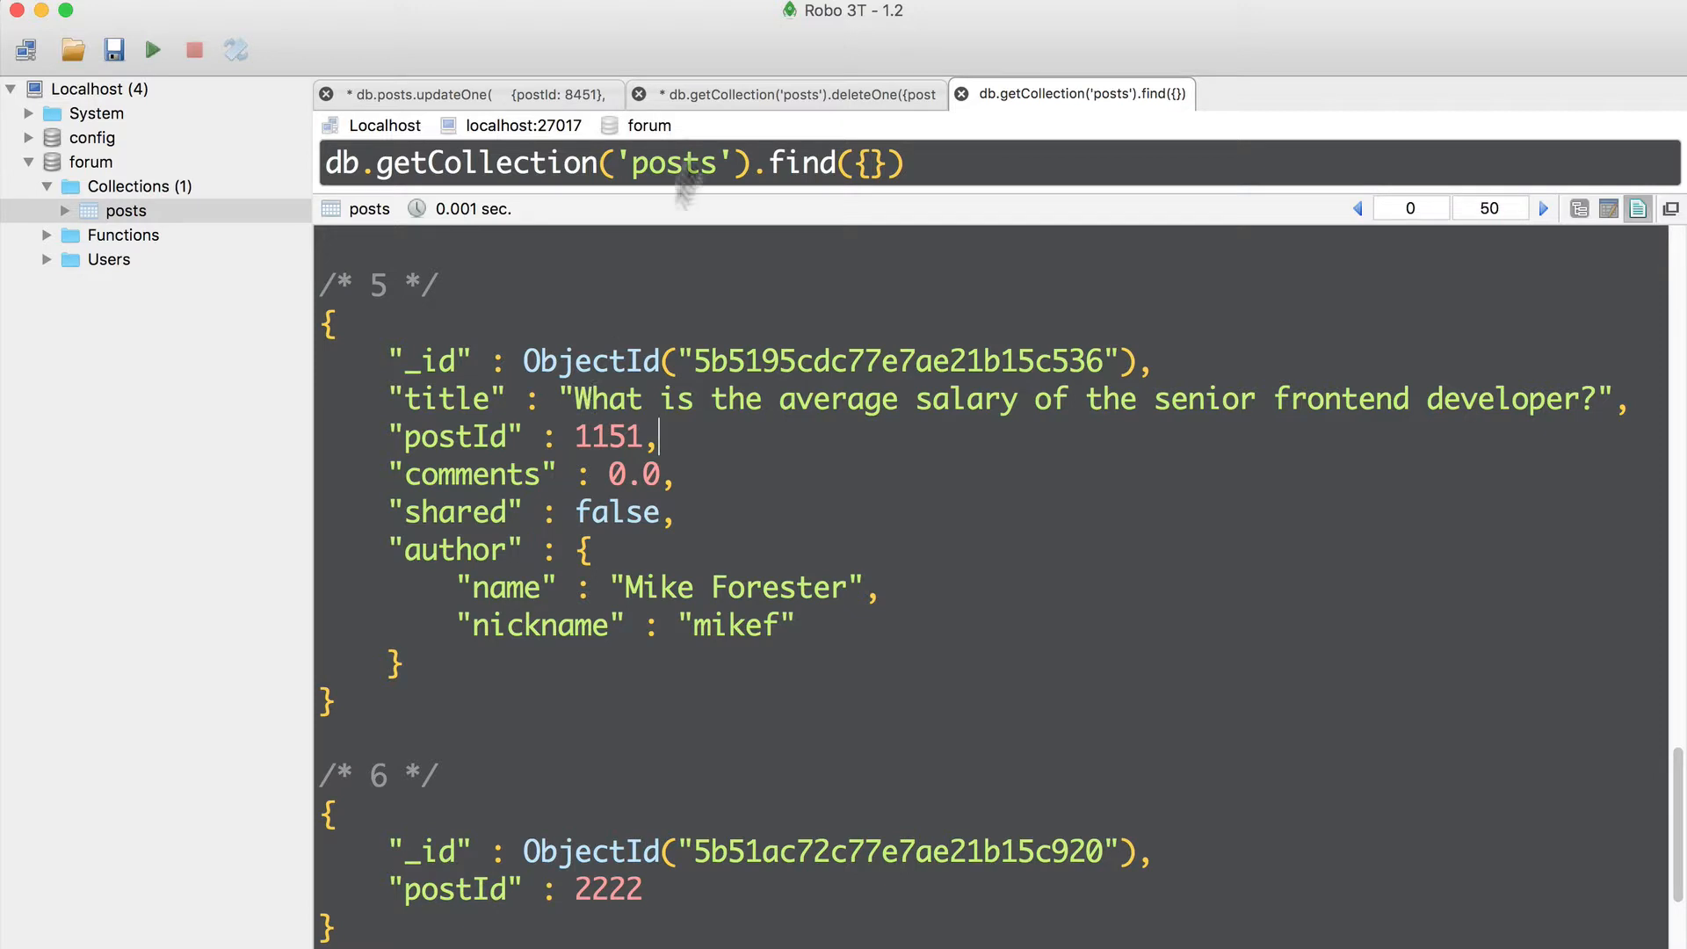
# Rewrite the delete as deleteMany({title: {$exists: false}}) without running it.
pyautogui.click(786, 93)
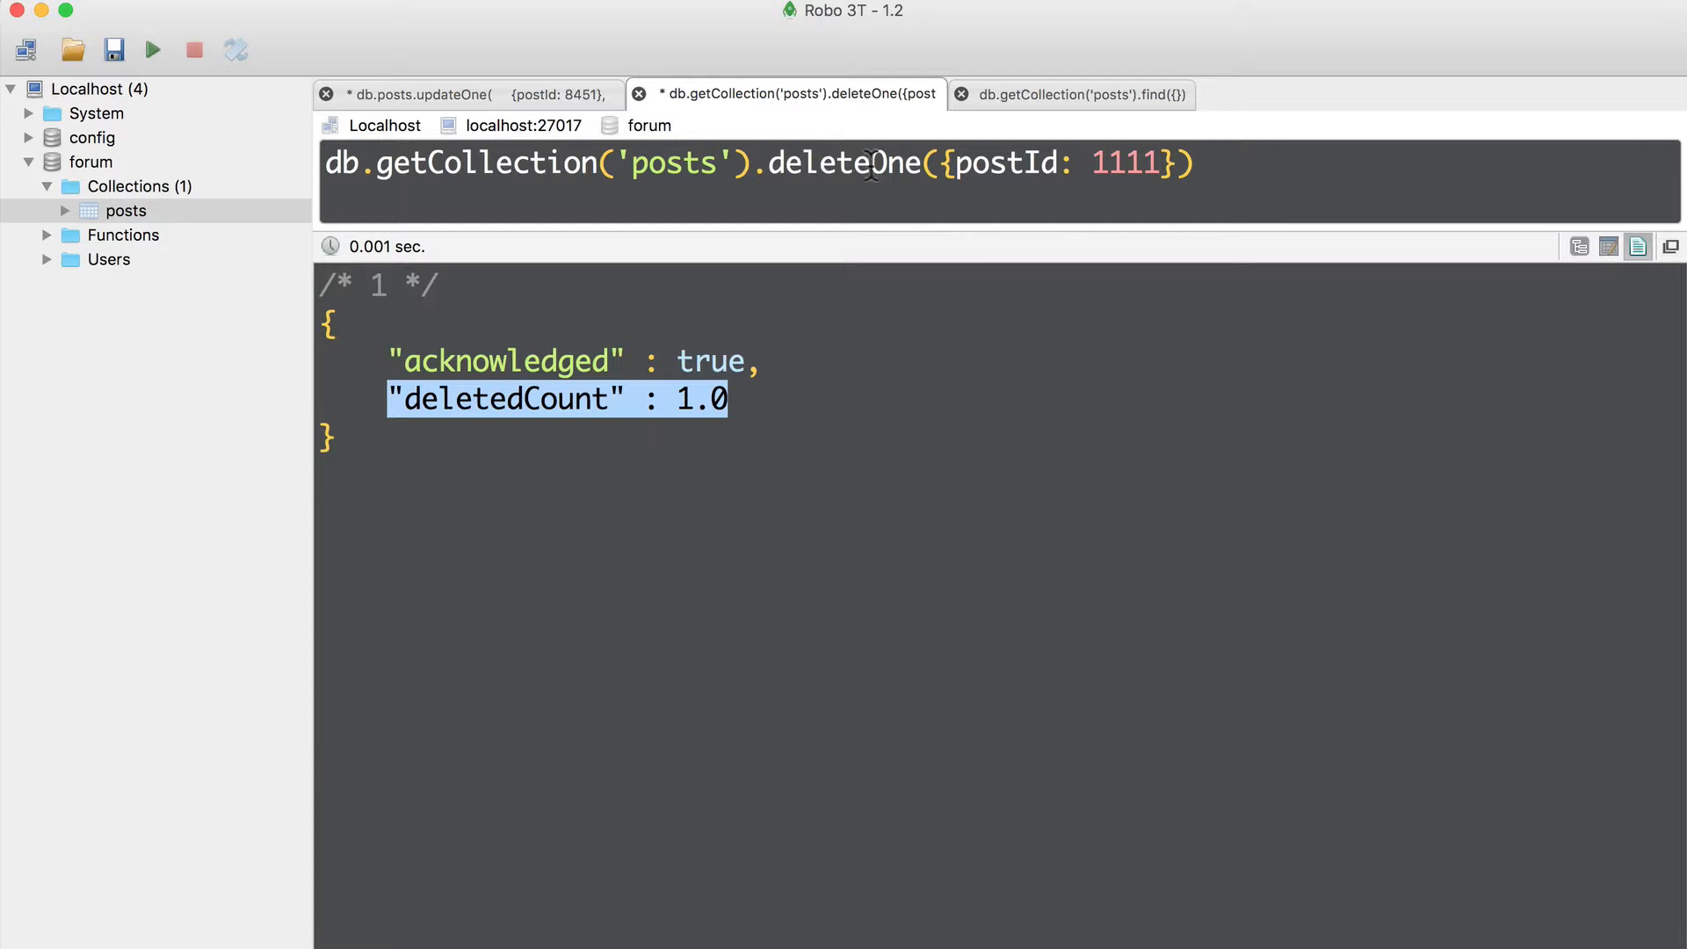
pyautogui.write('Many')
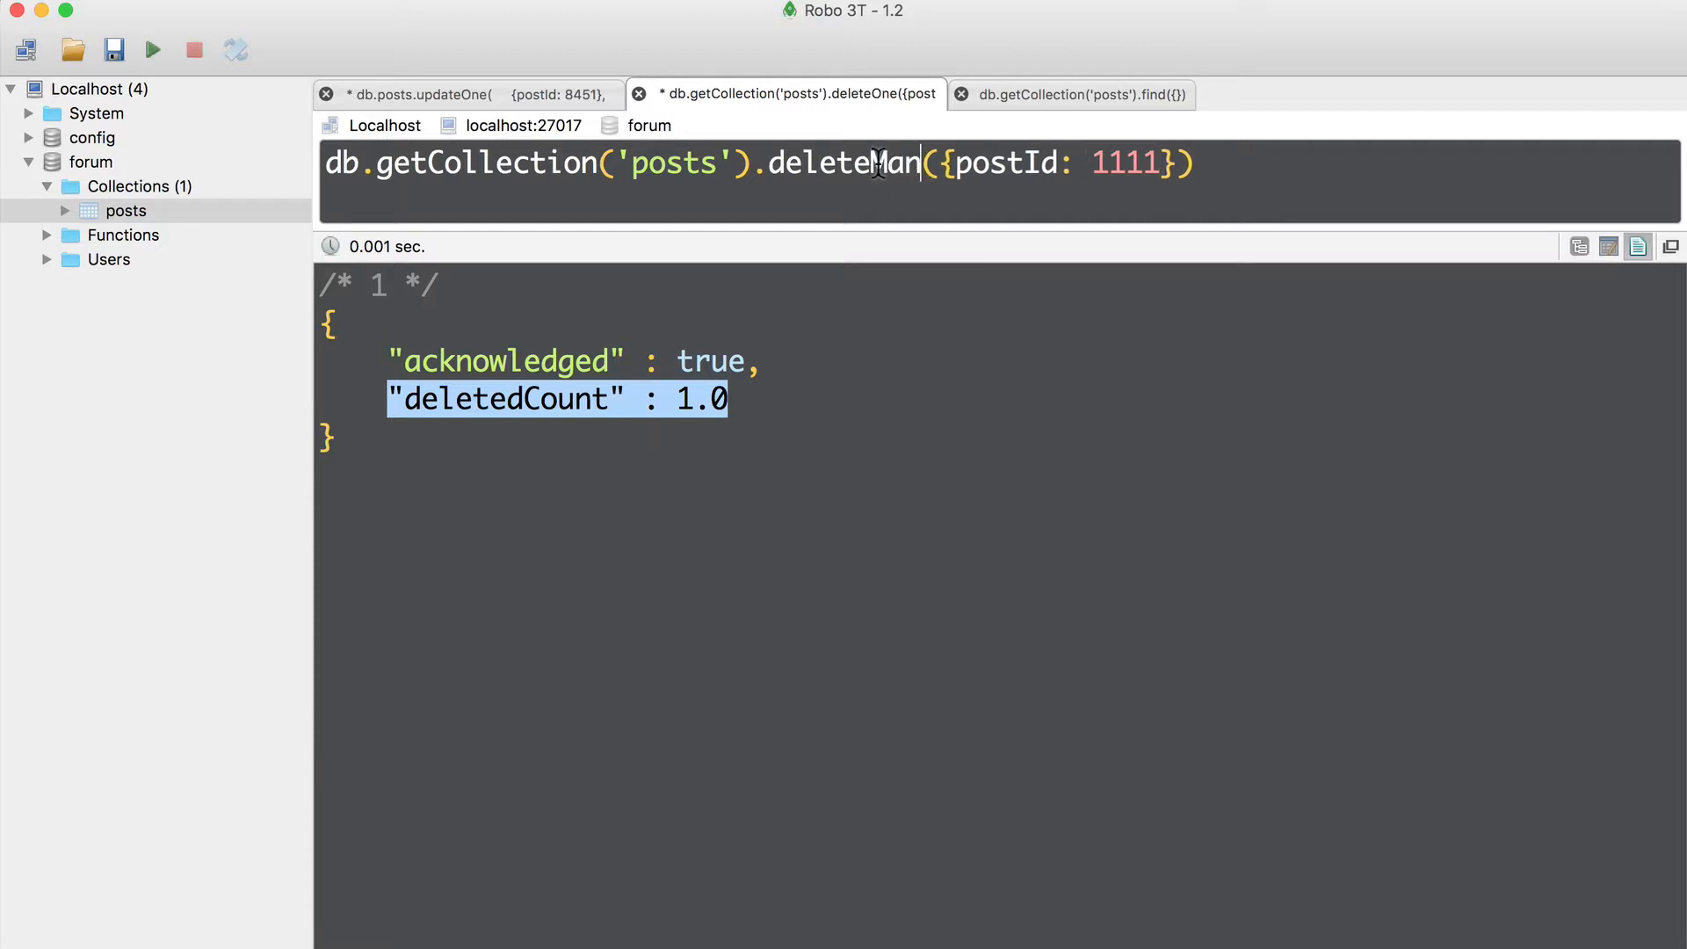
pyautogui.doubleClick(1019, 162)
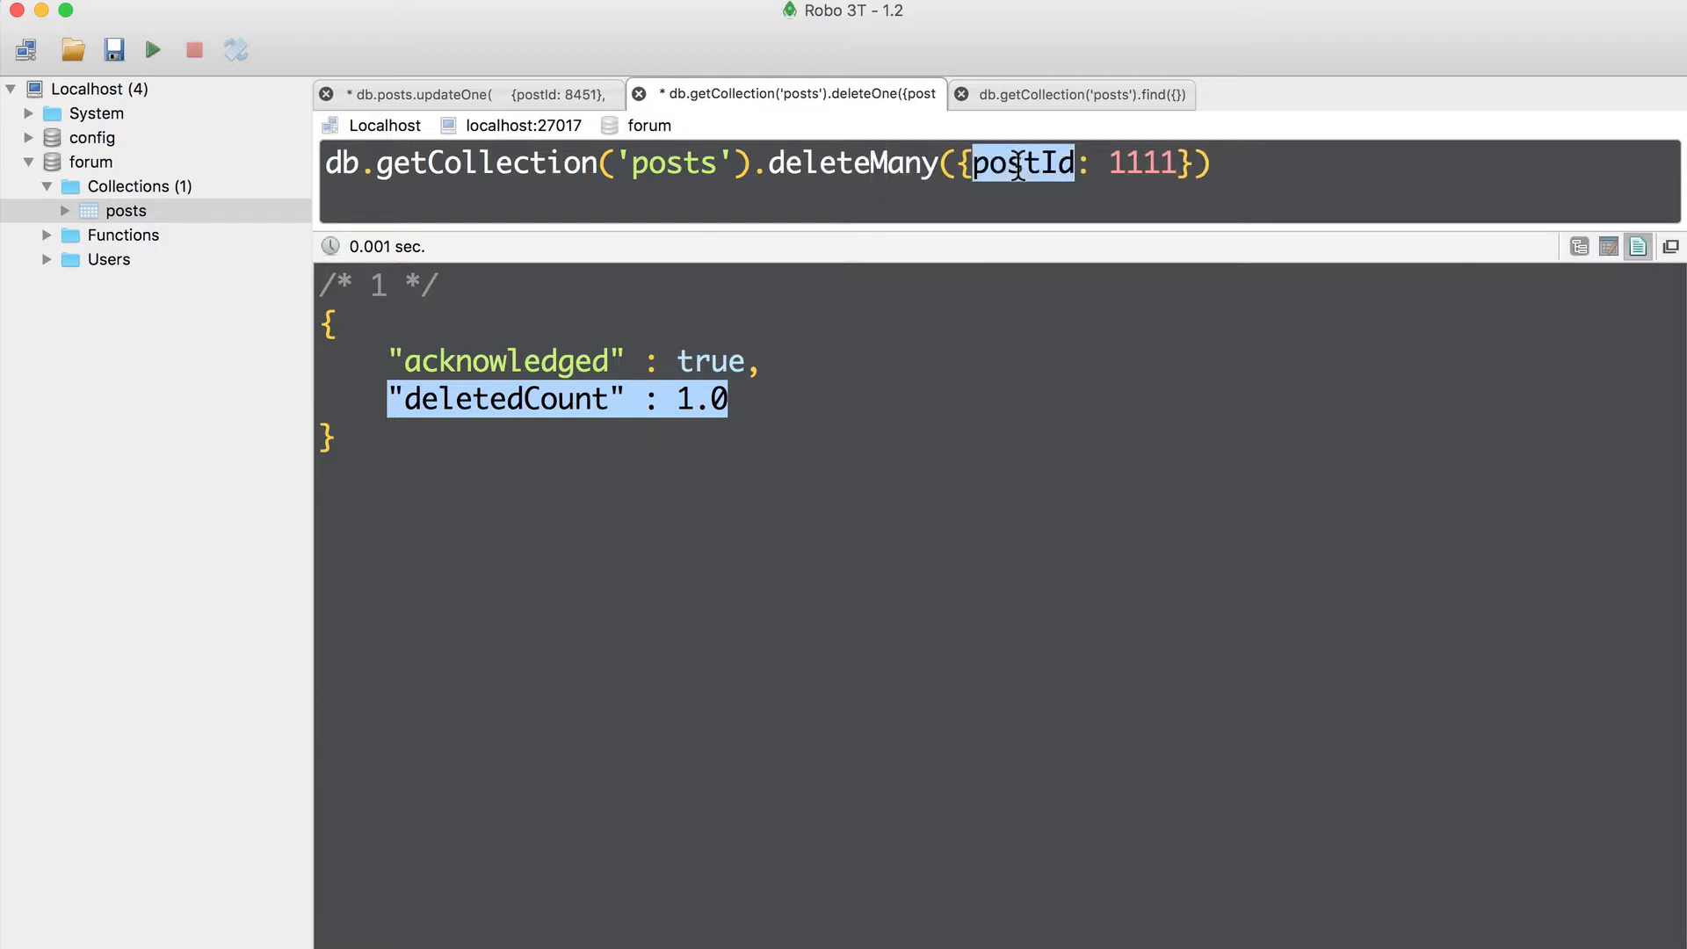
pyautogui.write('title')
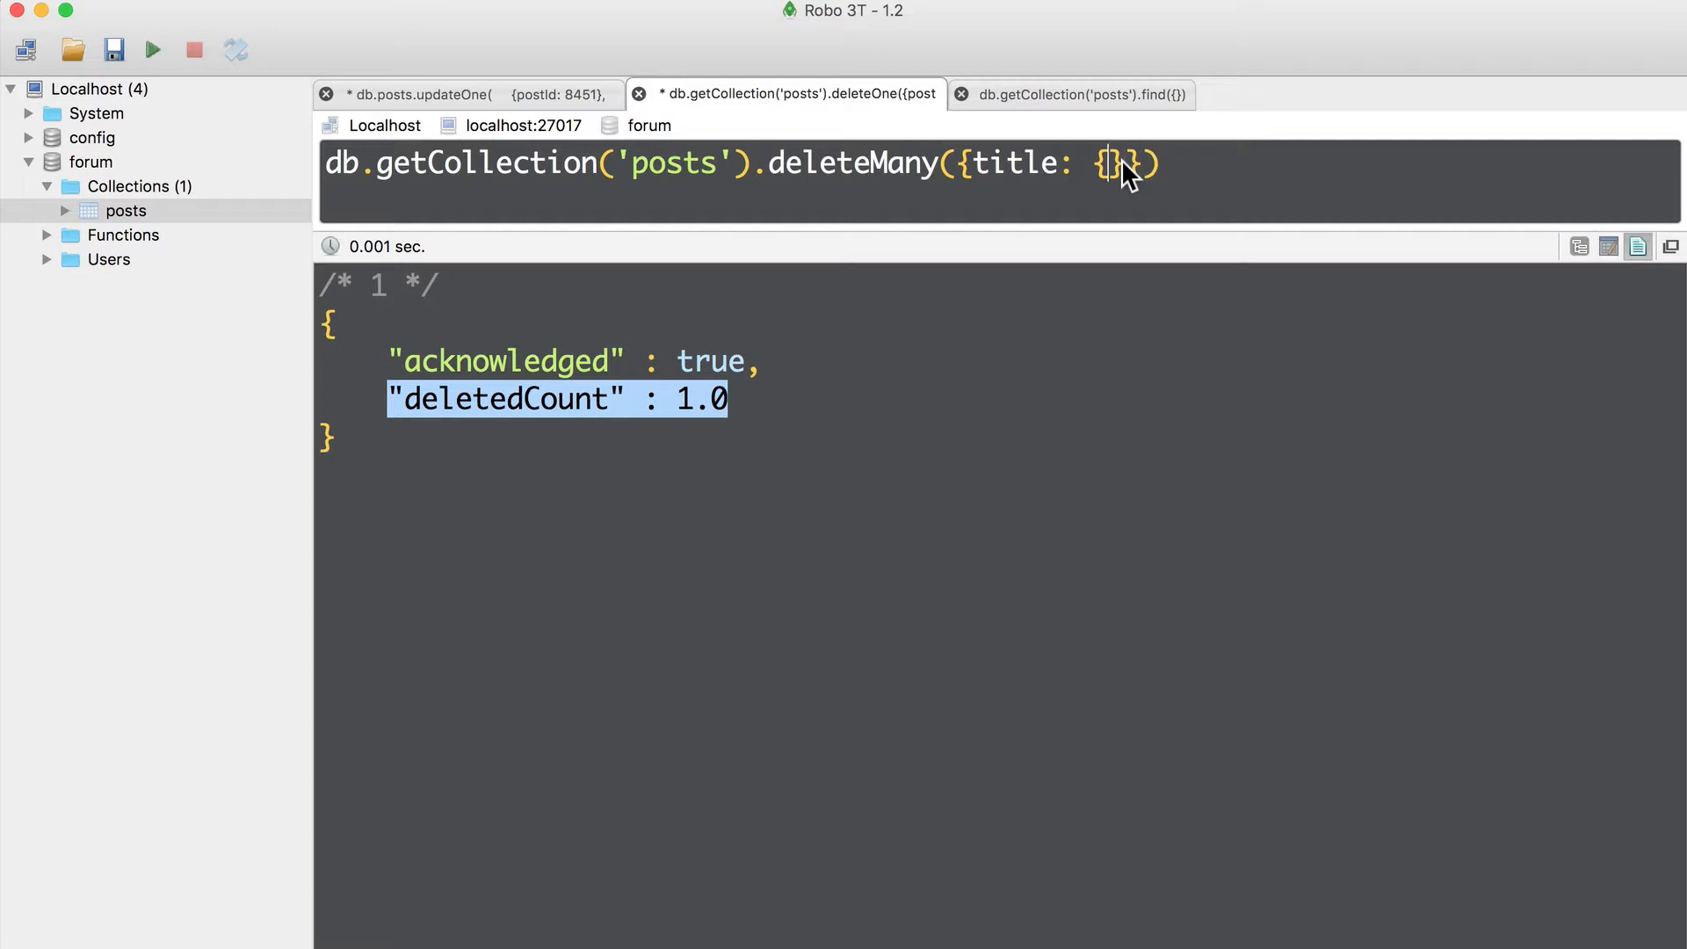
pyautogui.write('$exists')
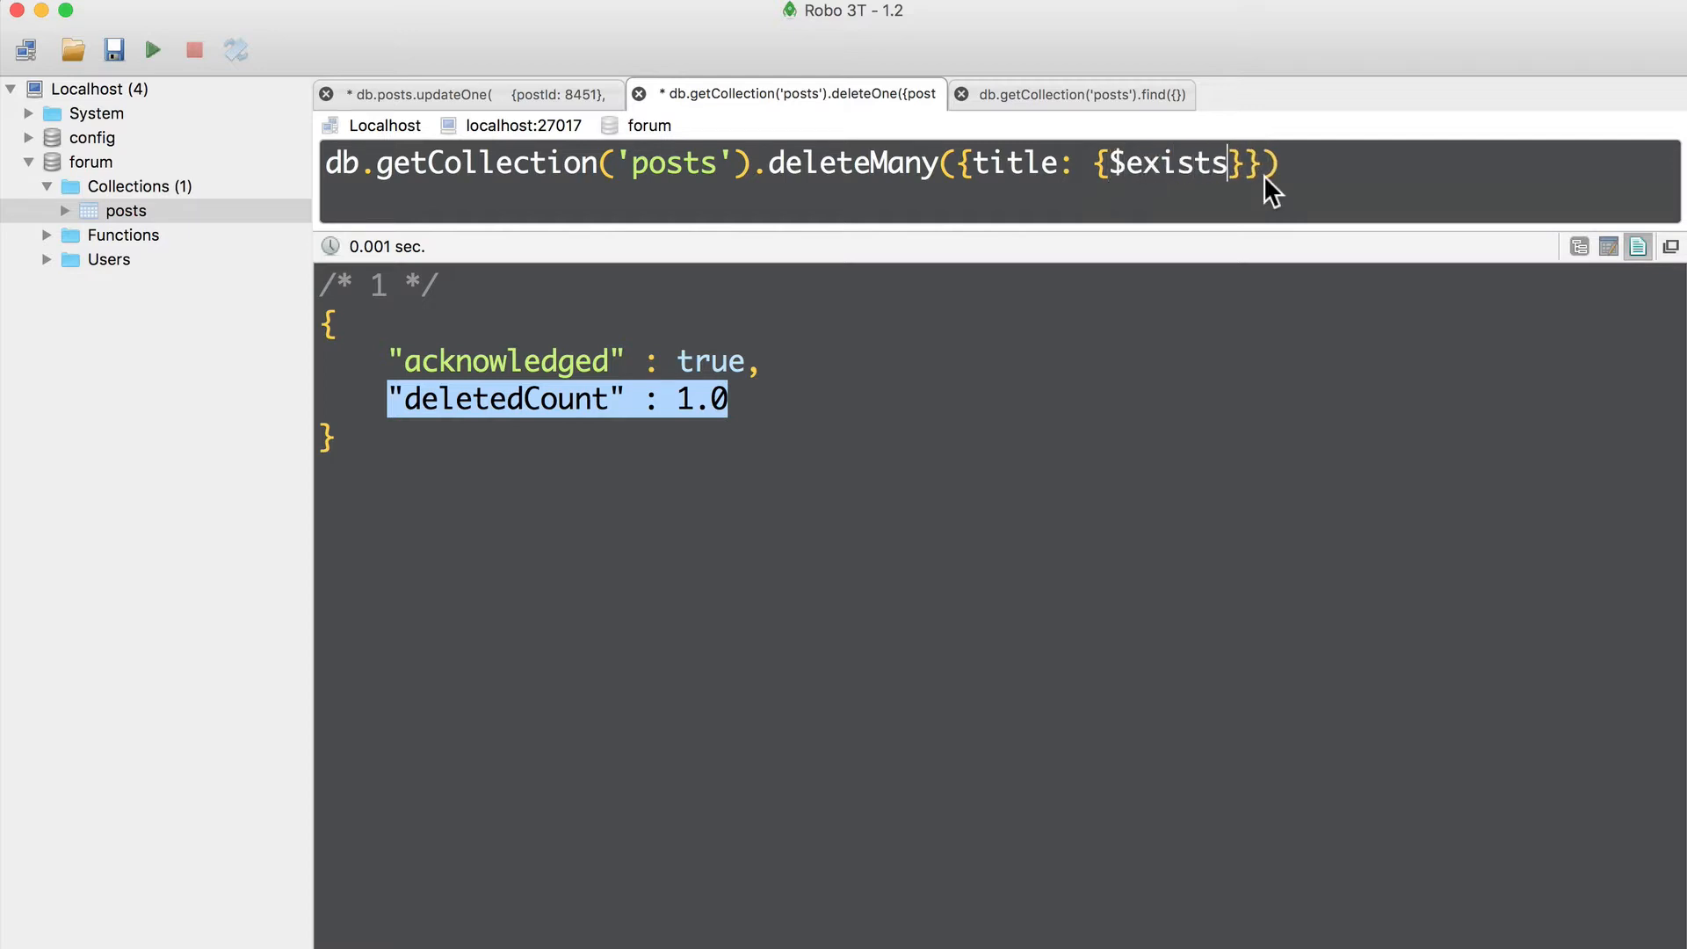
pyautogui.write(': false')
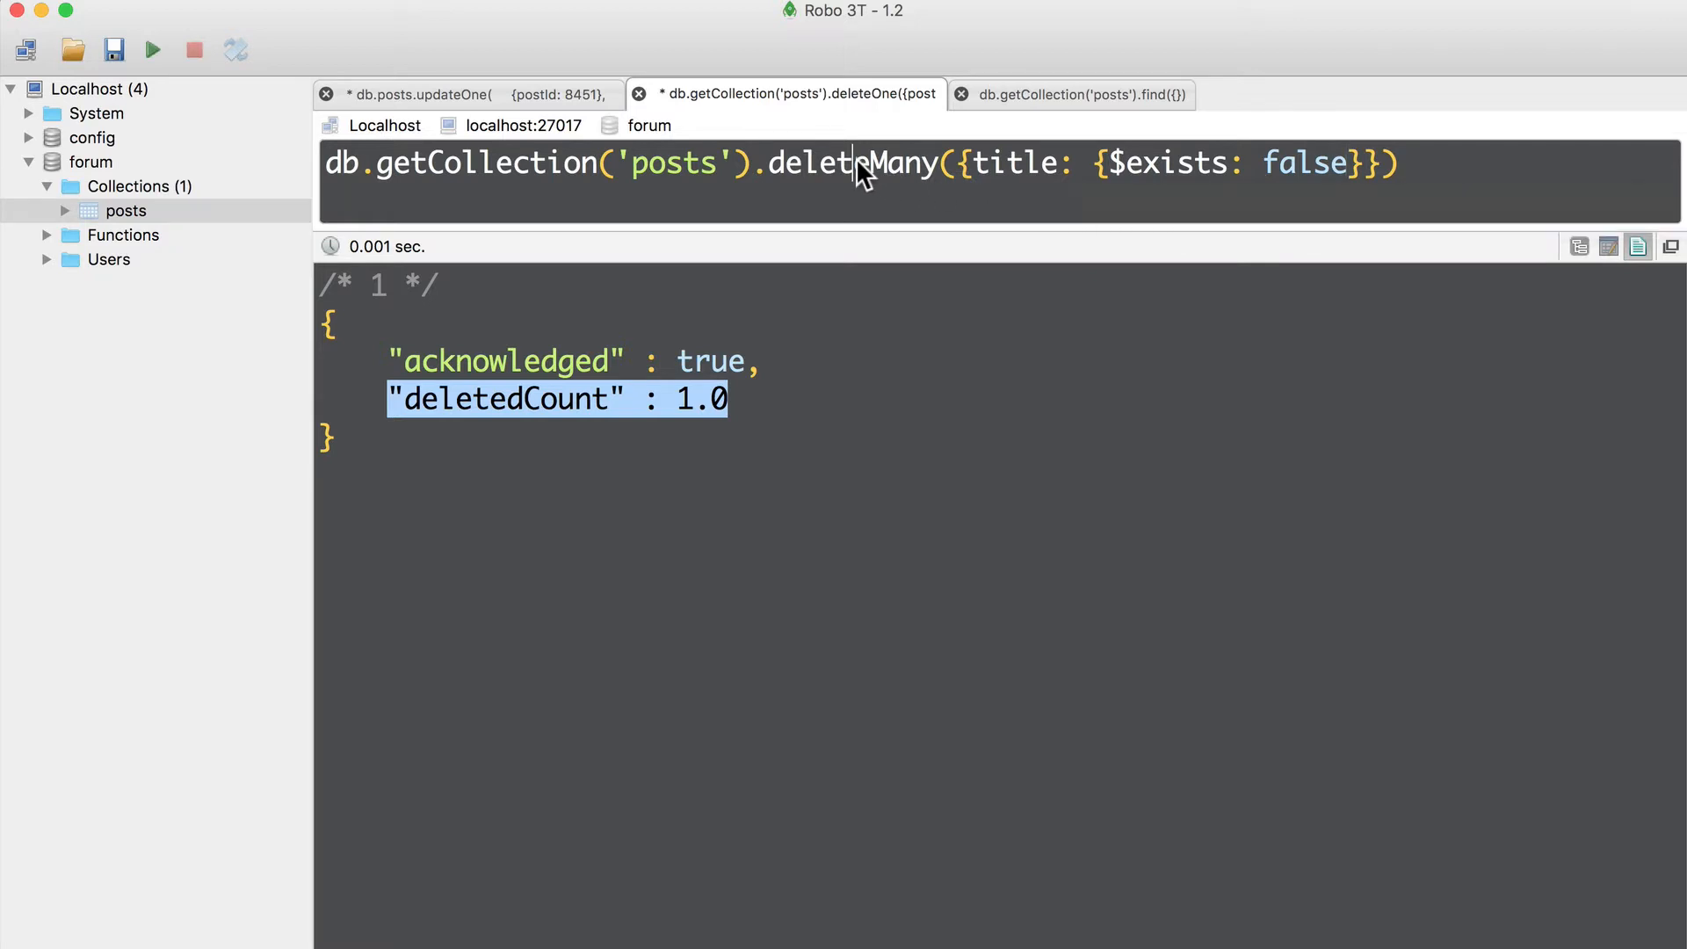
# Run find({title: {$exists: false}}) to show untitled posts 2222 and 3333.
pyautogui.doubleClick(851, 164)
pyautogui.write('fin')
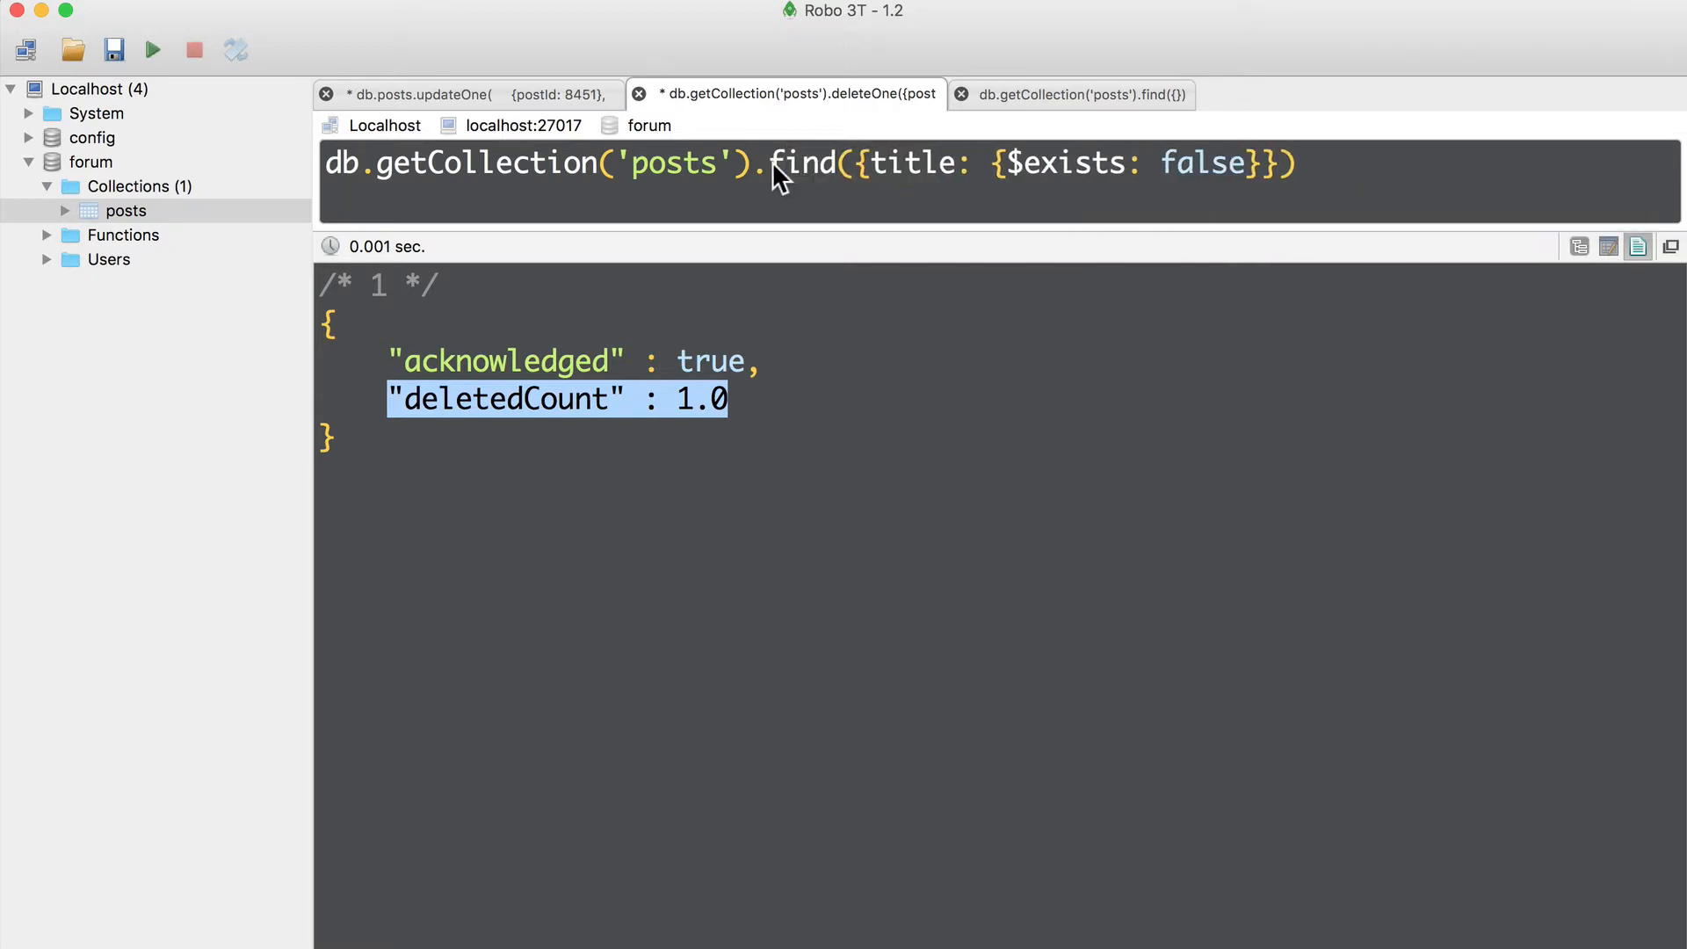
pyautogui.click(153, 49)
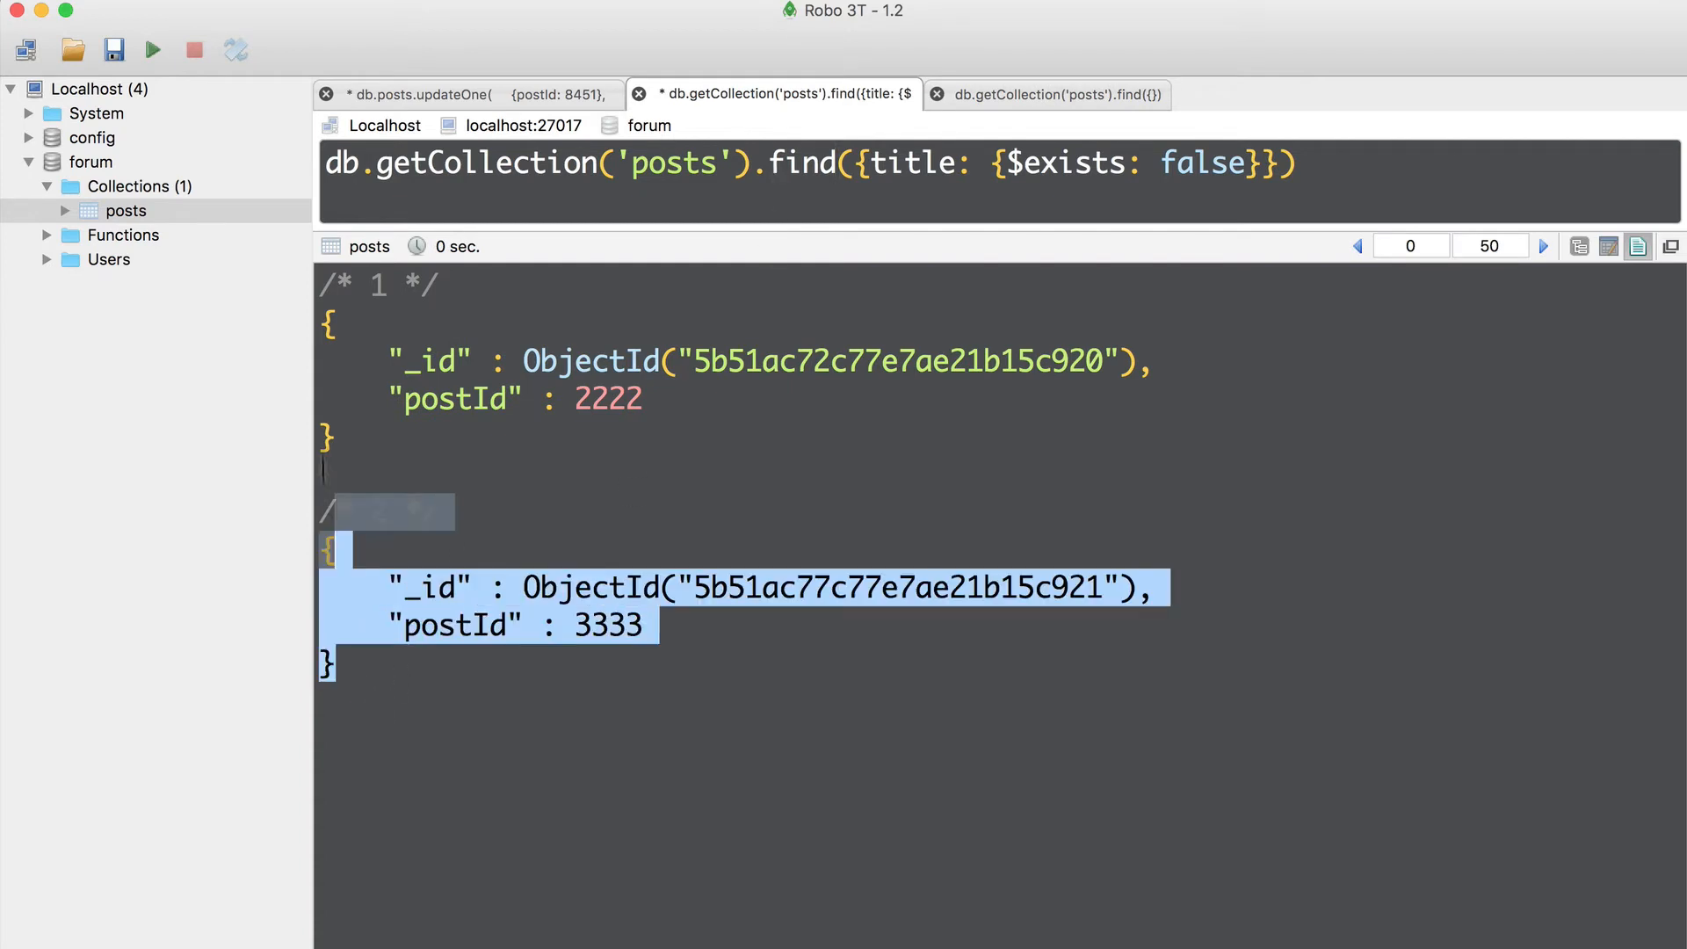
pyautogui.click(606, 399)
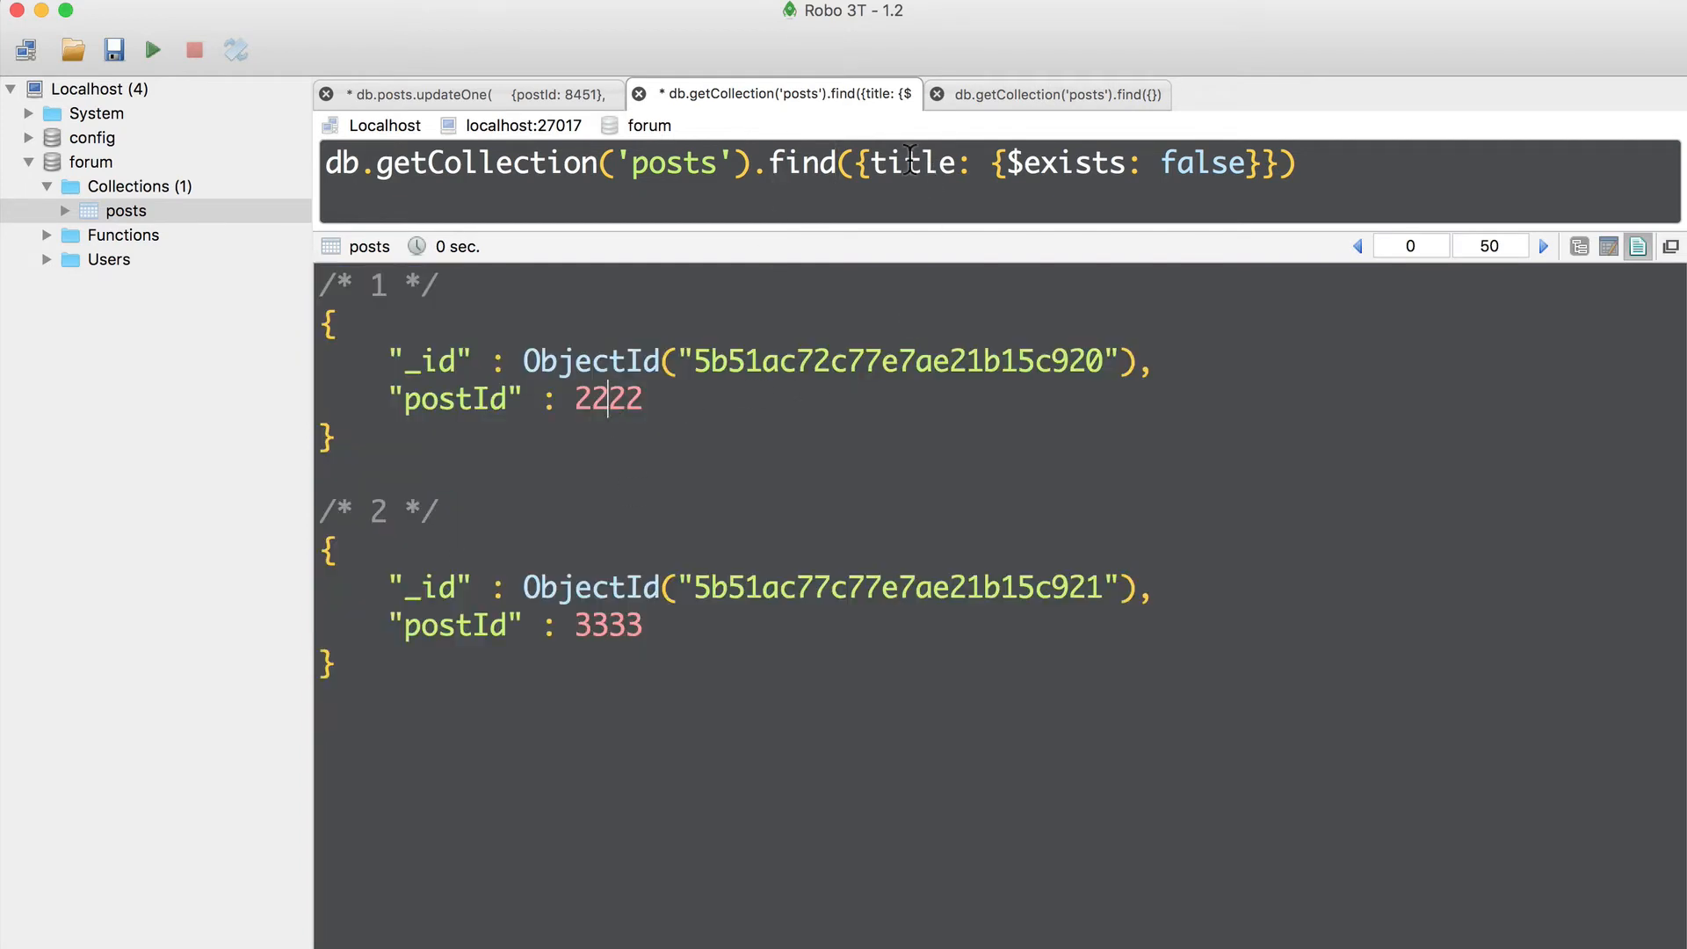
pyautogui.doubleClick(912, 162)
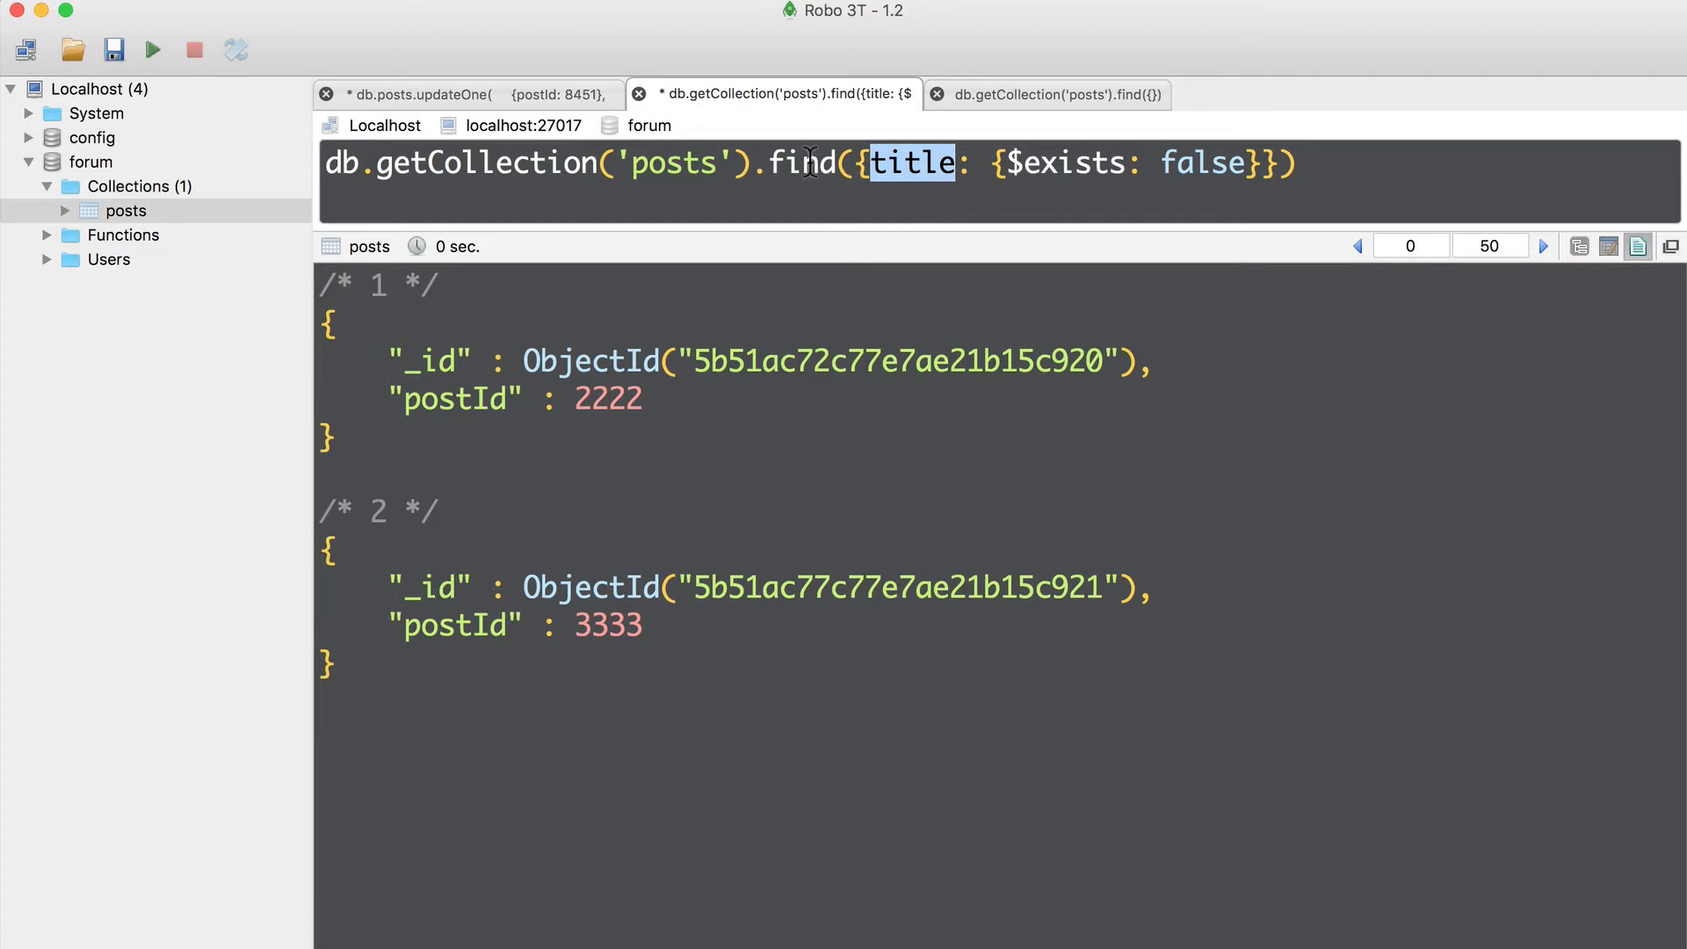
pyautogui.doubleClick(801, 162)
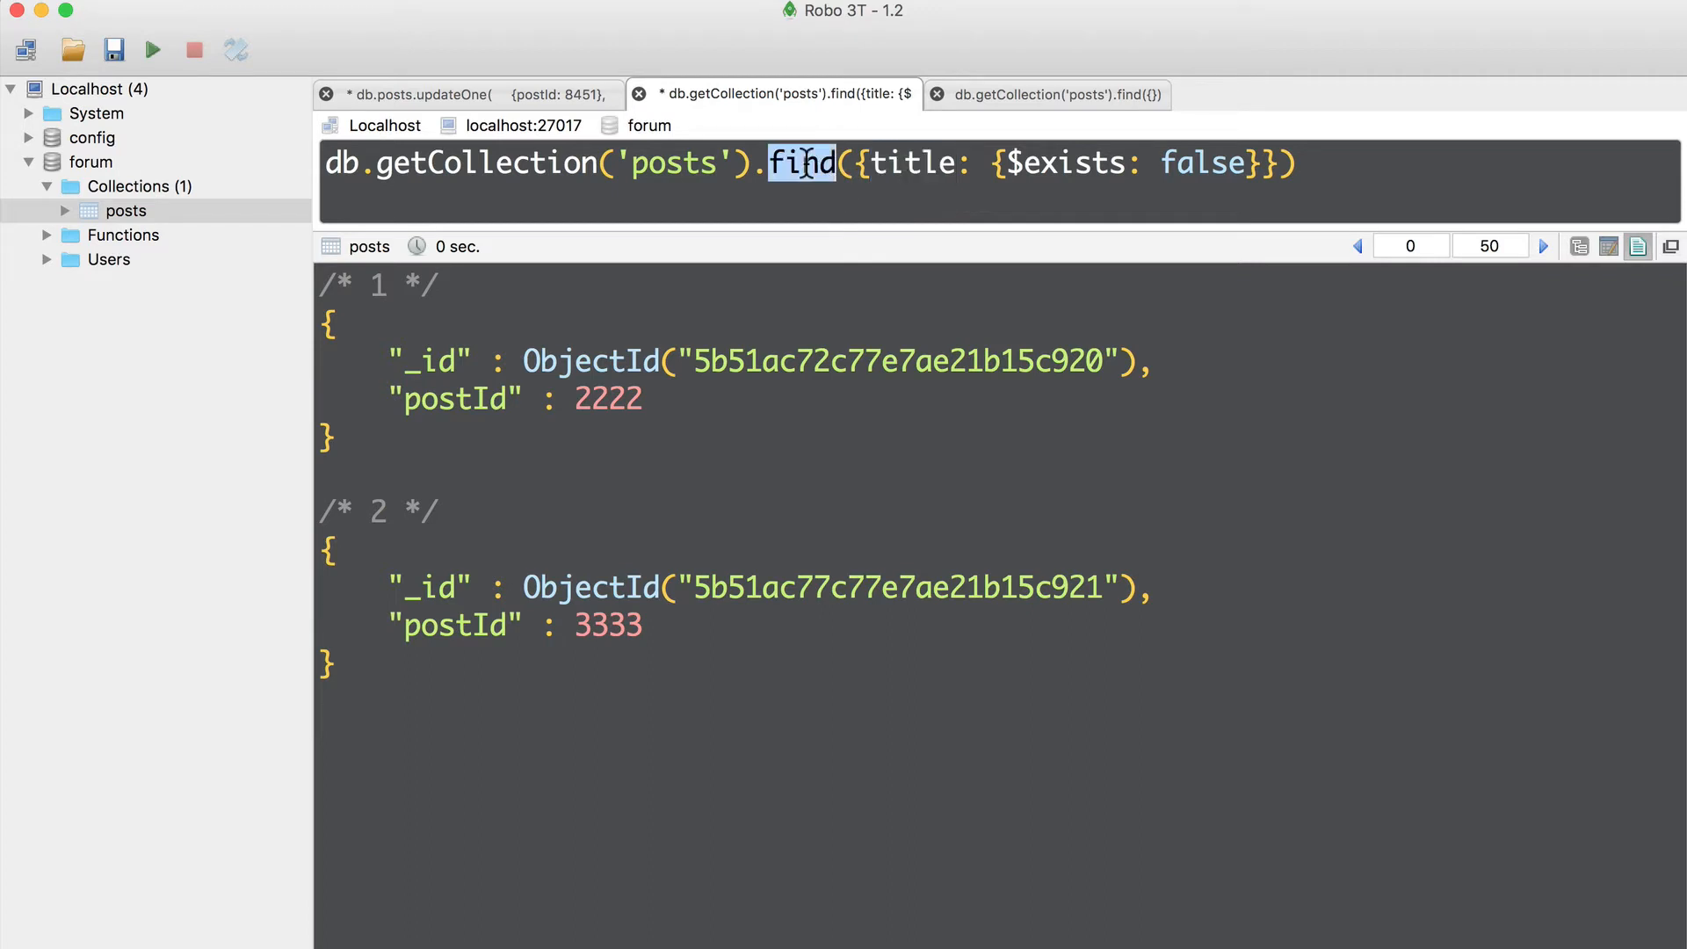
# Run deleteMany on untitled posts (deletedCount 2) and return to the find({}) listing.
pyautogui.write('dele')
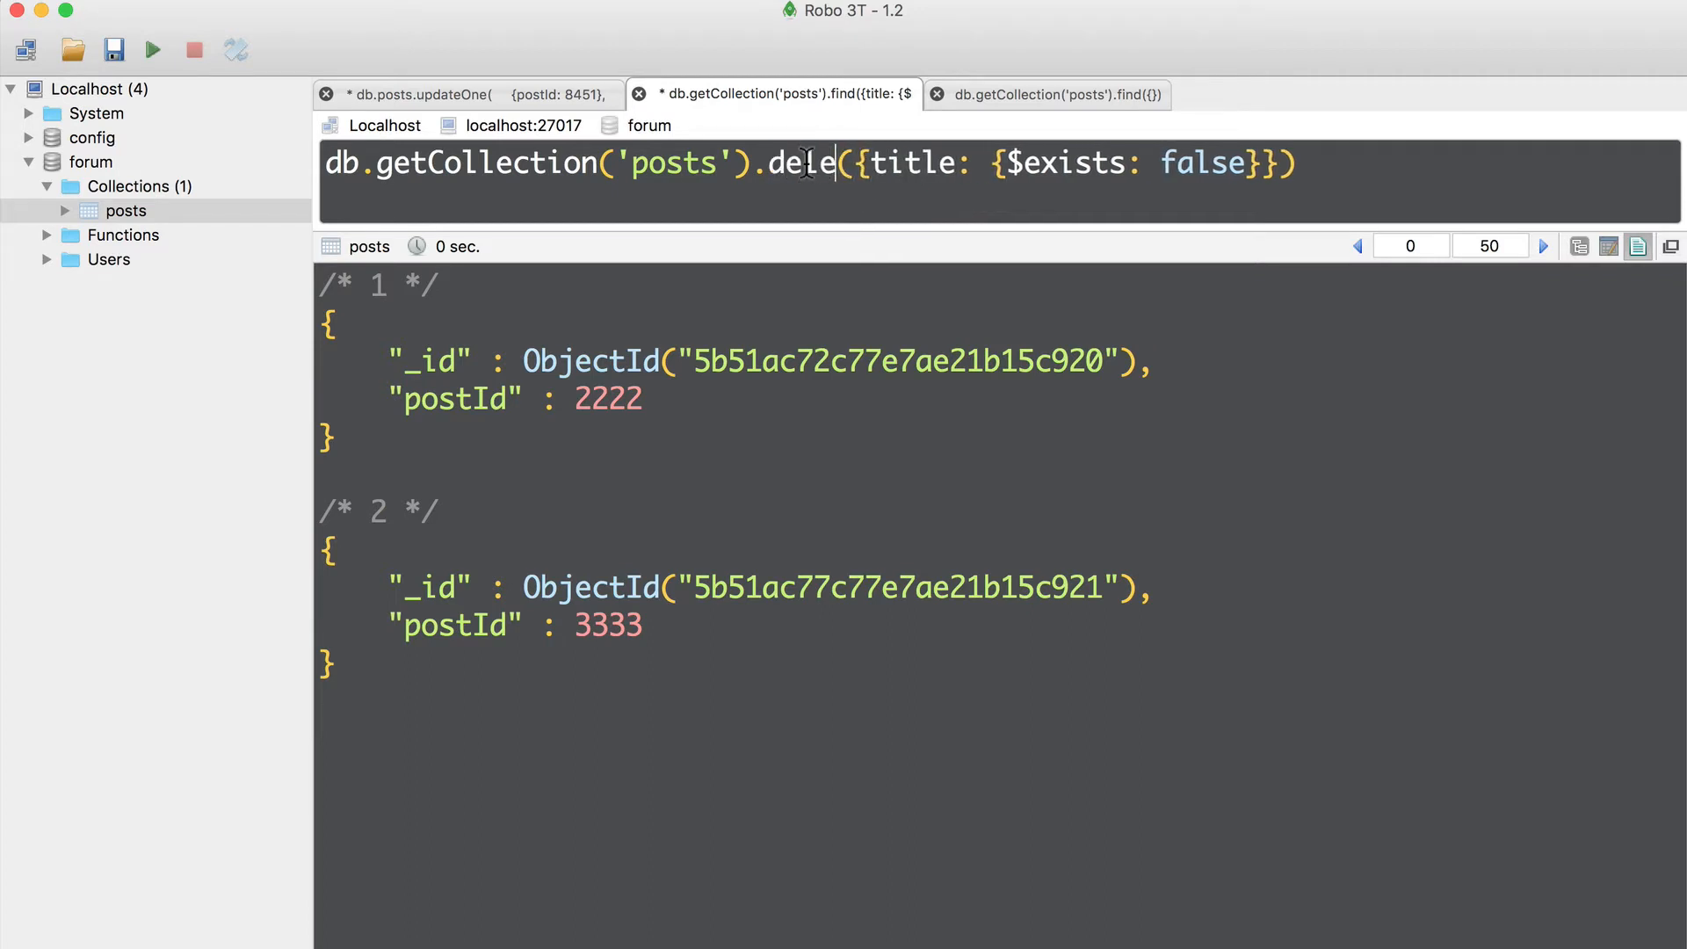
pyautogui.write('Many')
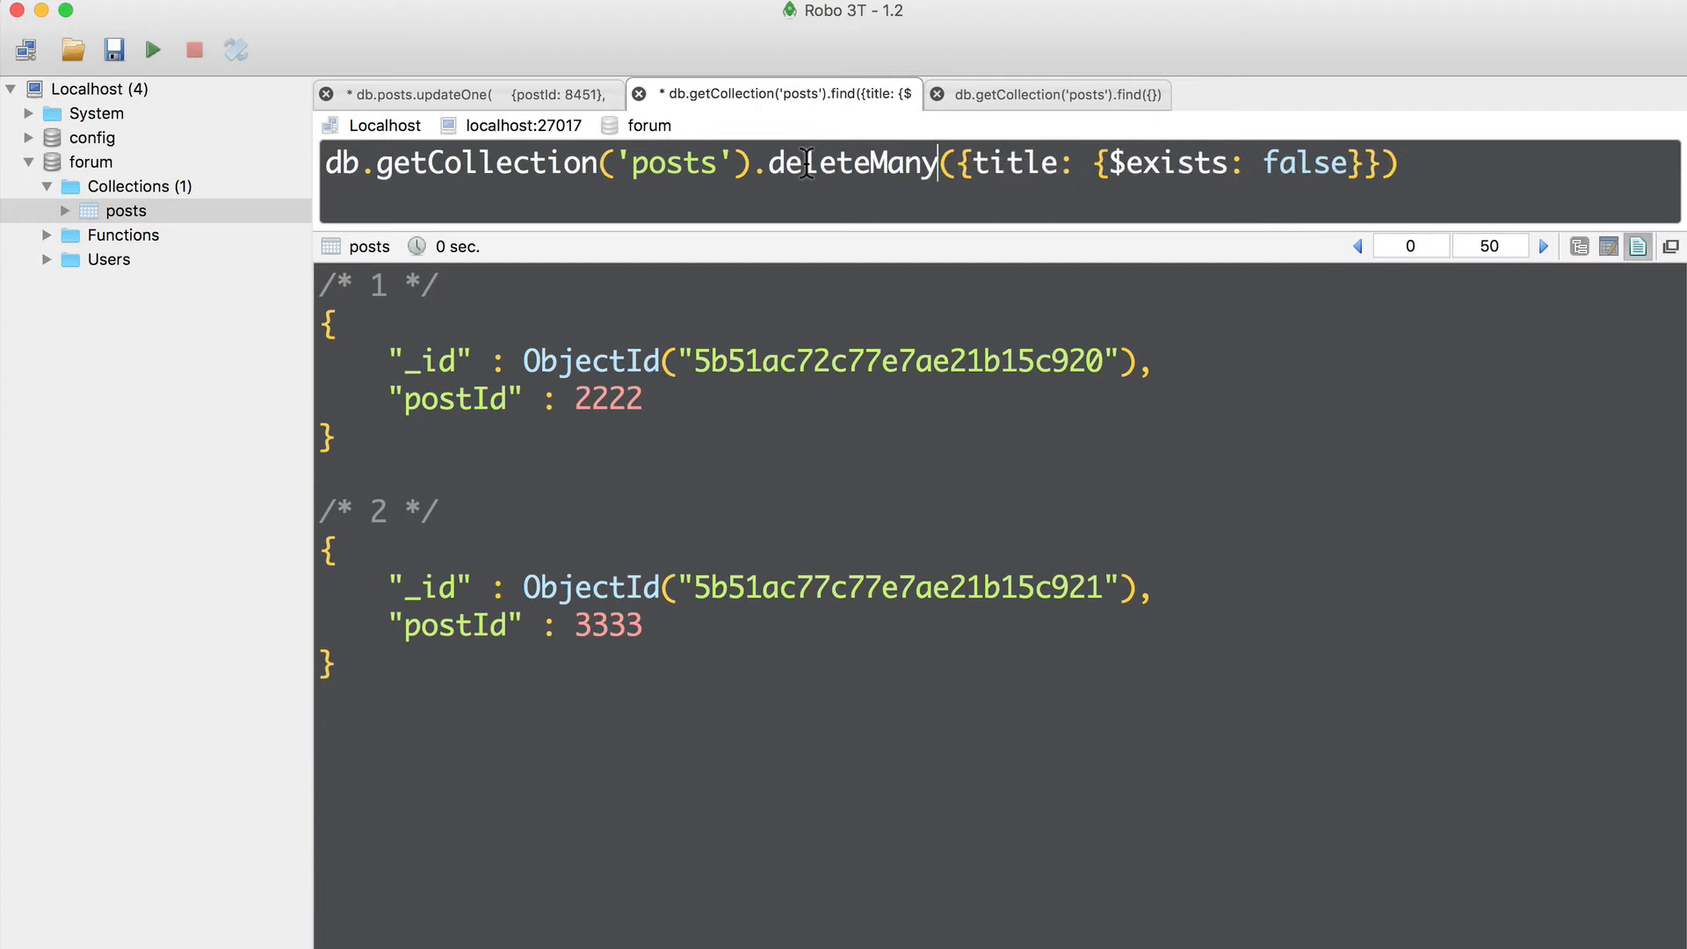
pyautogui.click(153, 49)
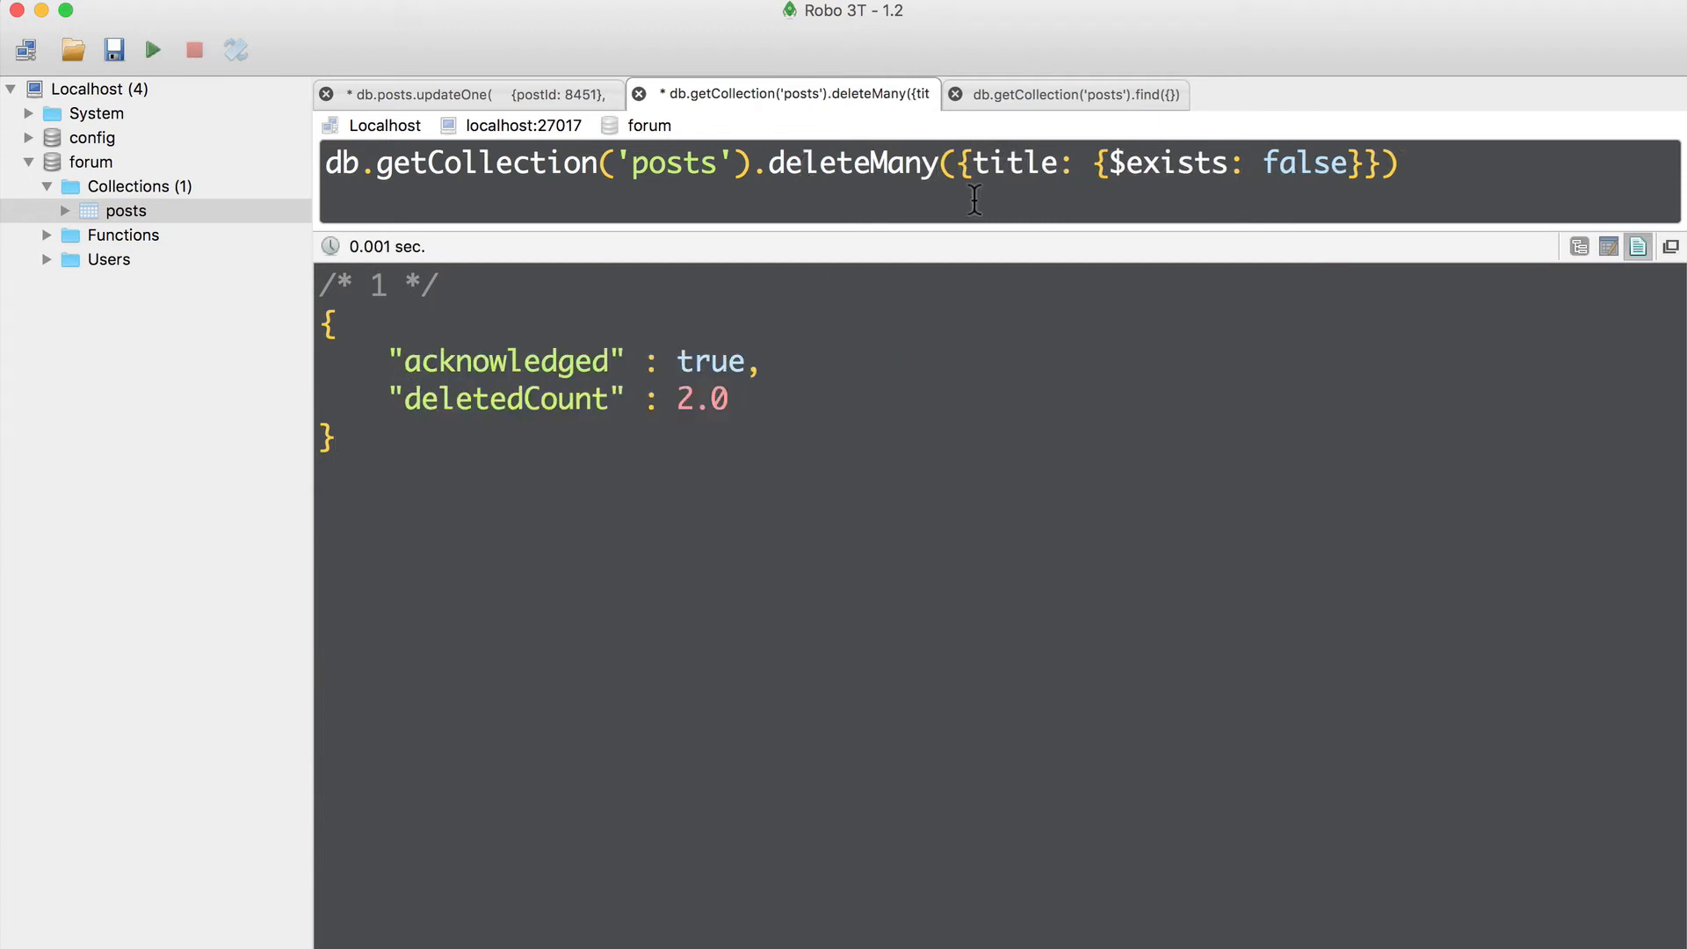
pyautogui.moveTo(1055, 128)
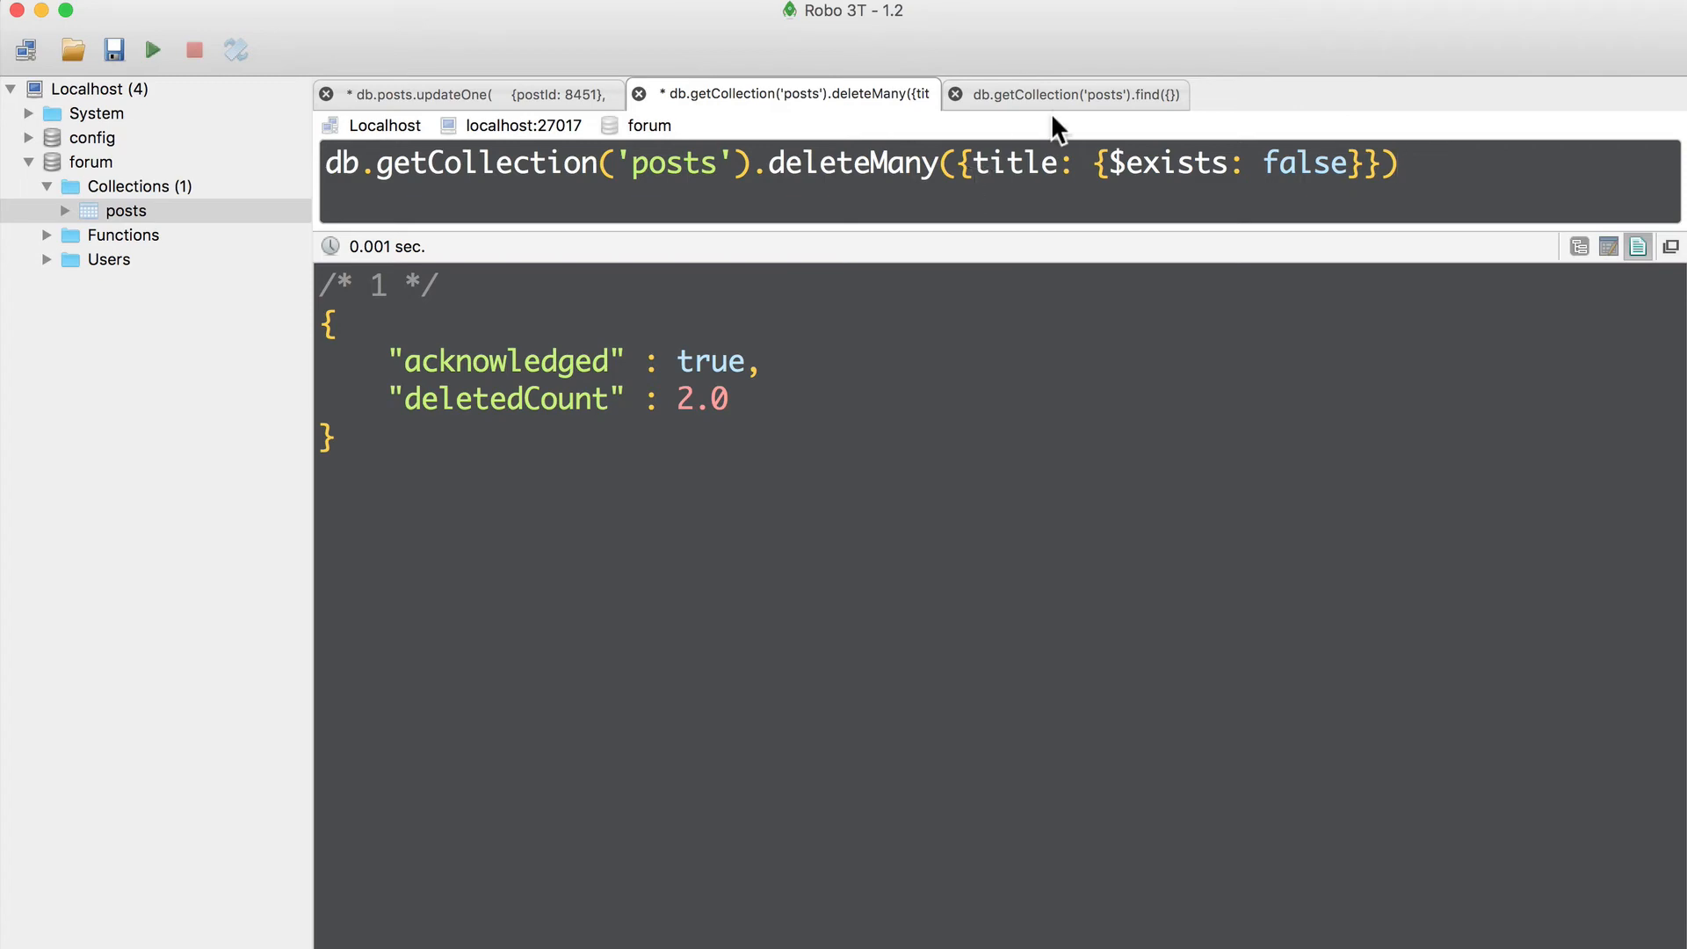
pyautogui.click(1065, 94)
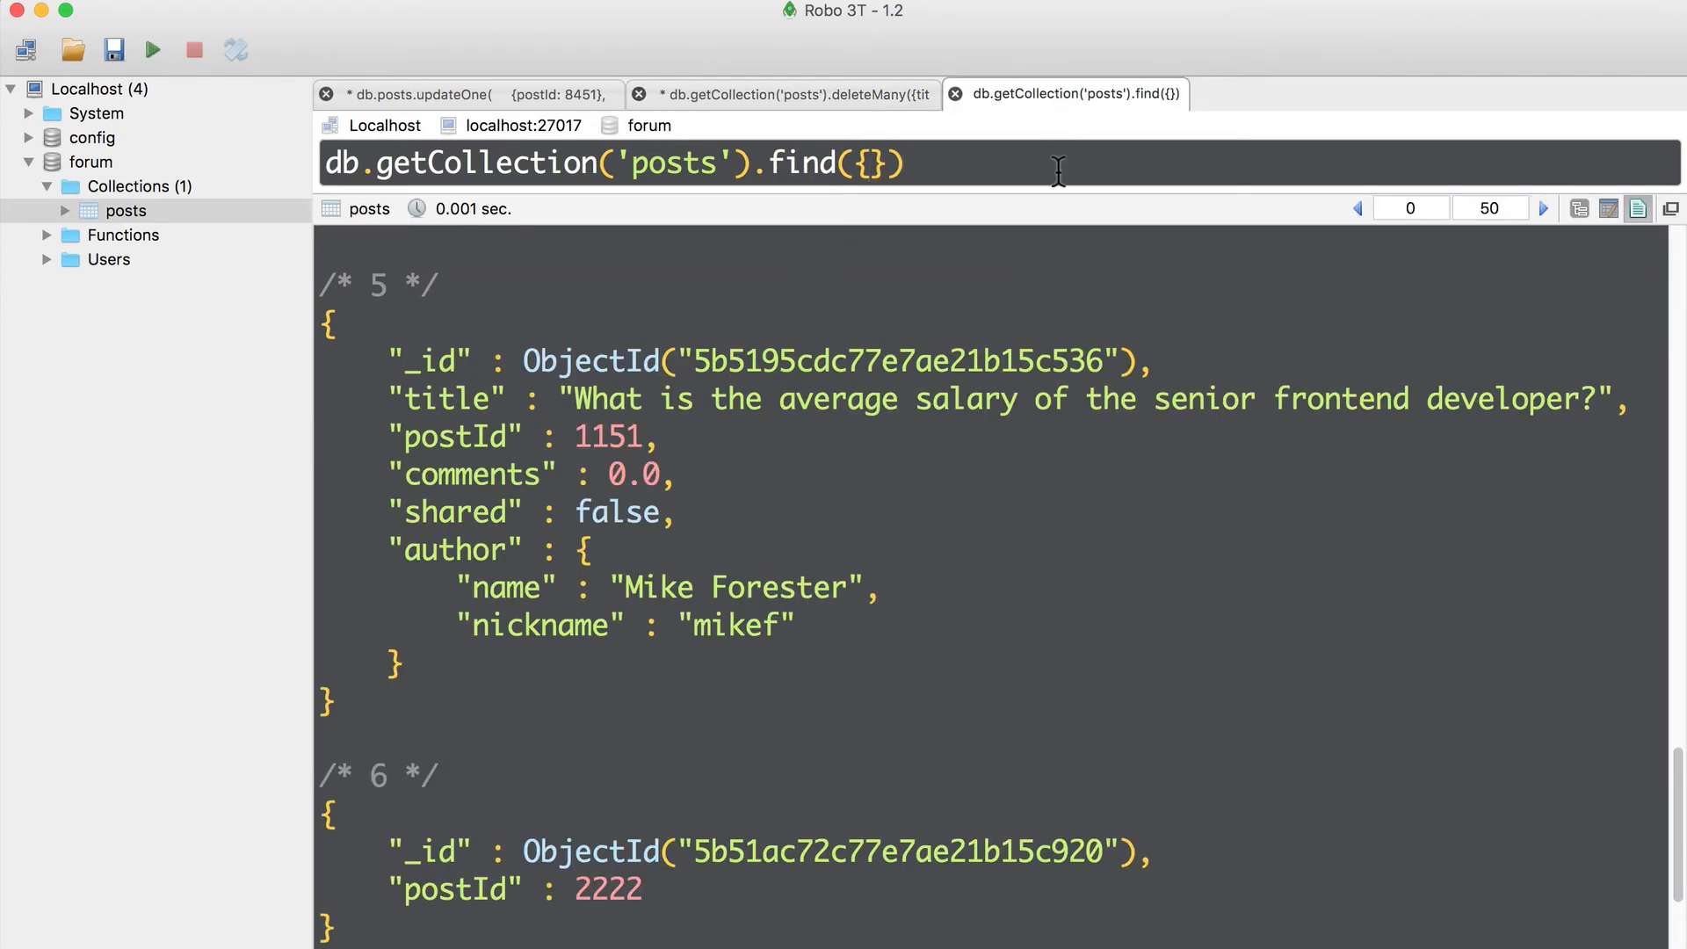